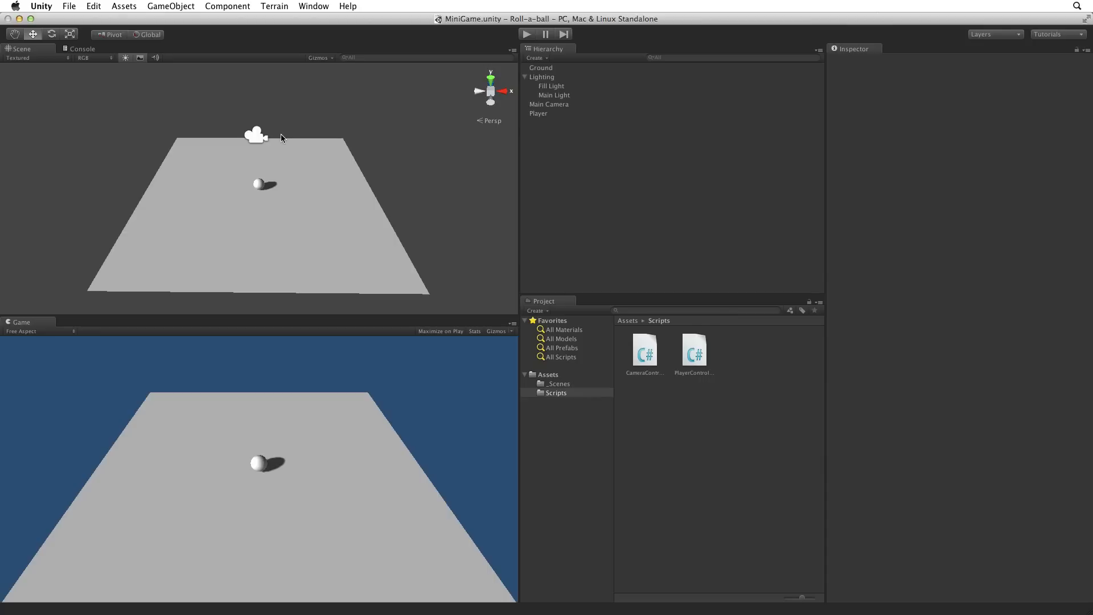
mouse_move(190, 25)
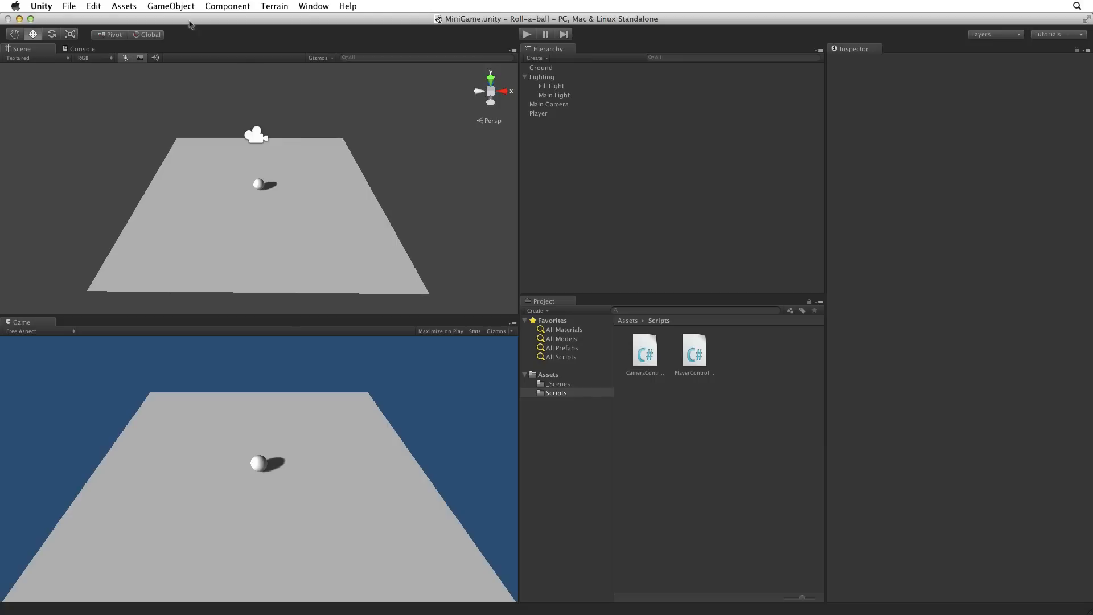
- Create an empty Walls object and reset its transform to the origin 0, 0, 0
click(171, 7)
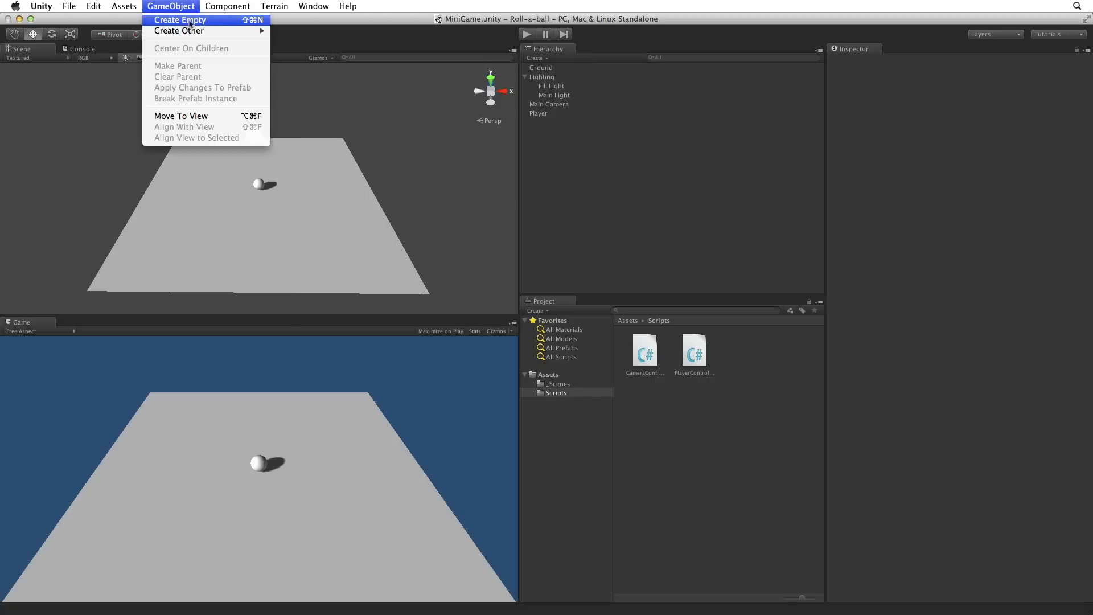
click(179, 20)
text(Walls)
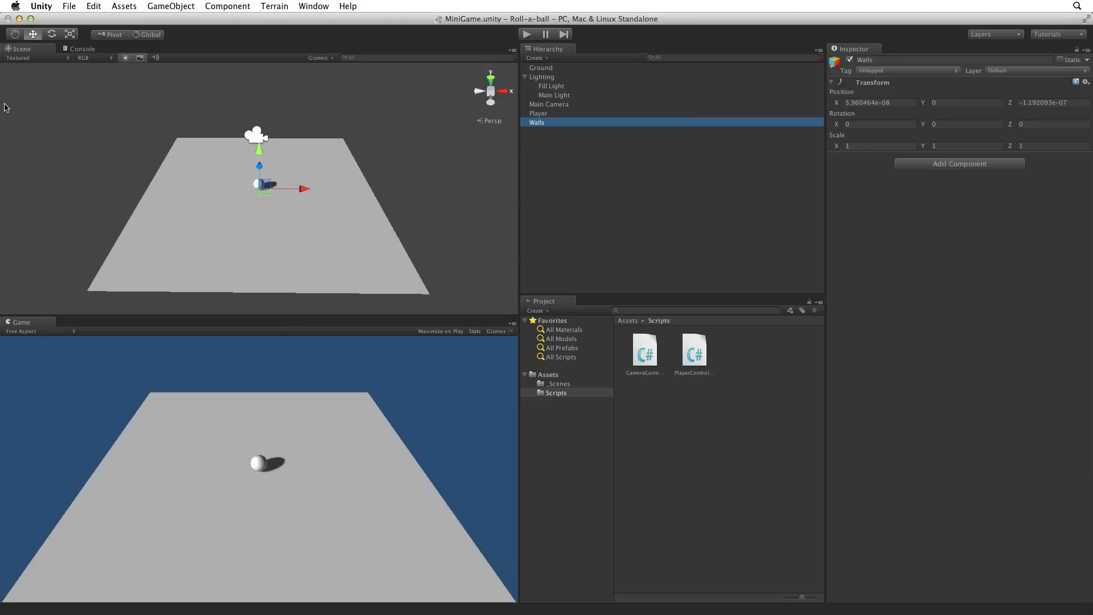
click(1084, 82)
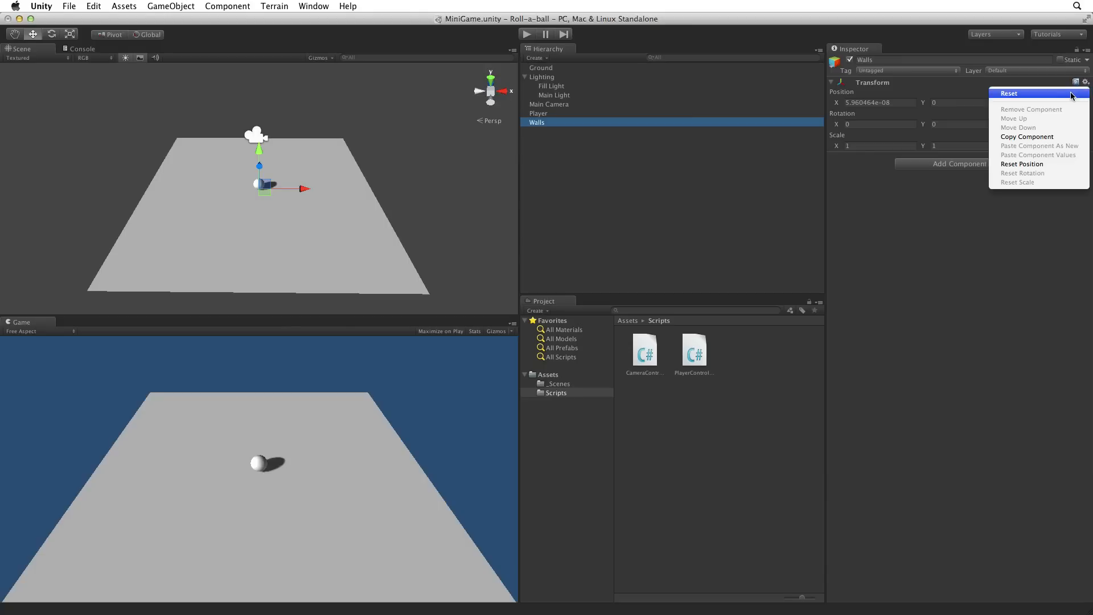
click(1009, 94)
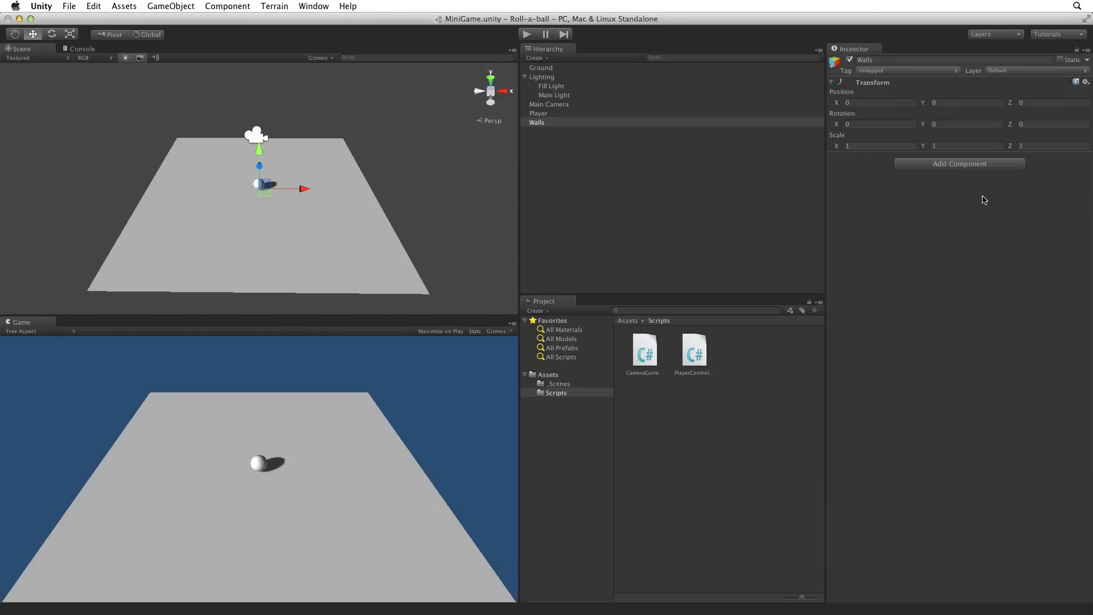
mouse_move(594, 82)
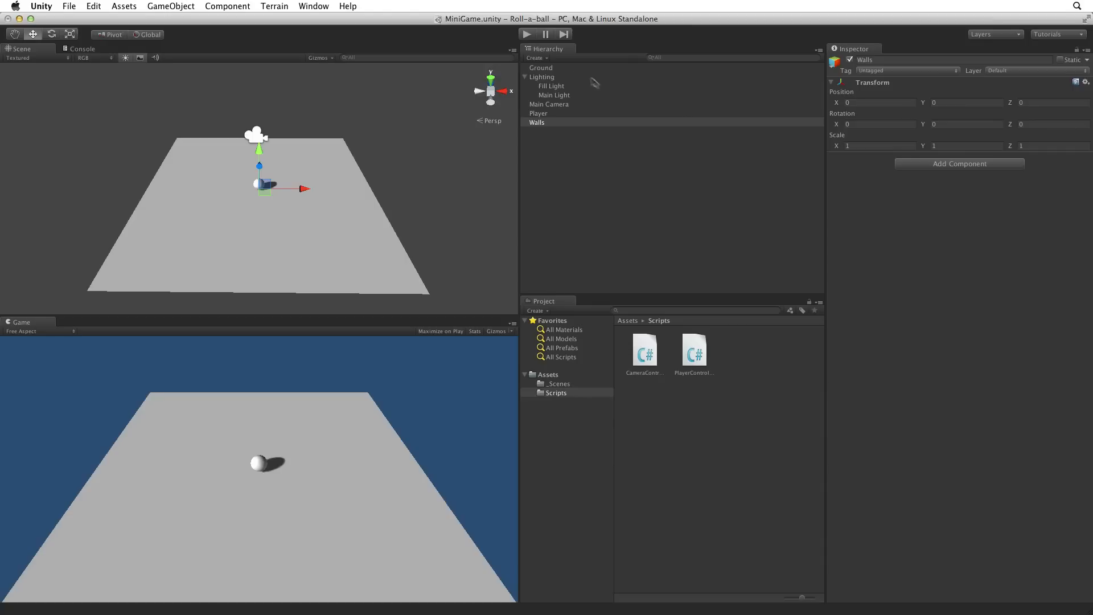
- Add a cube named West Wall as a child of Walls at the origin
click(536, 56)
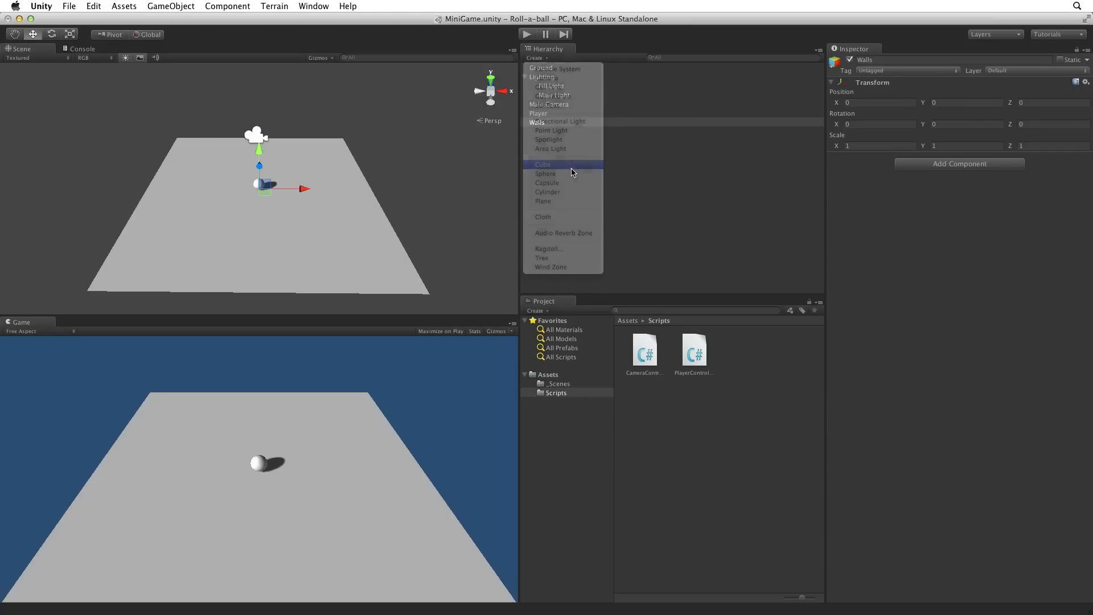
click(543, 164)
text(West Wall)
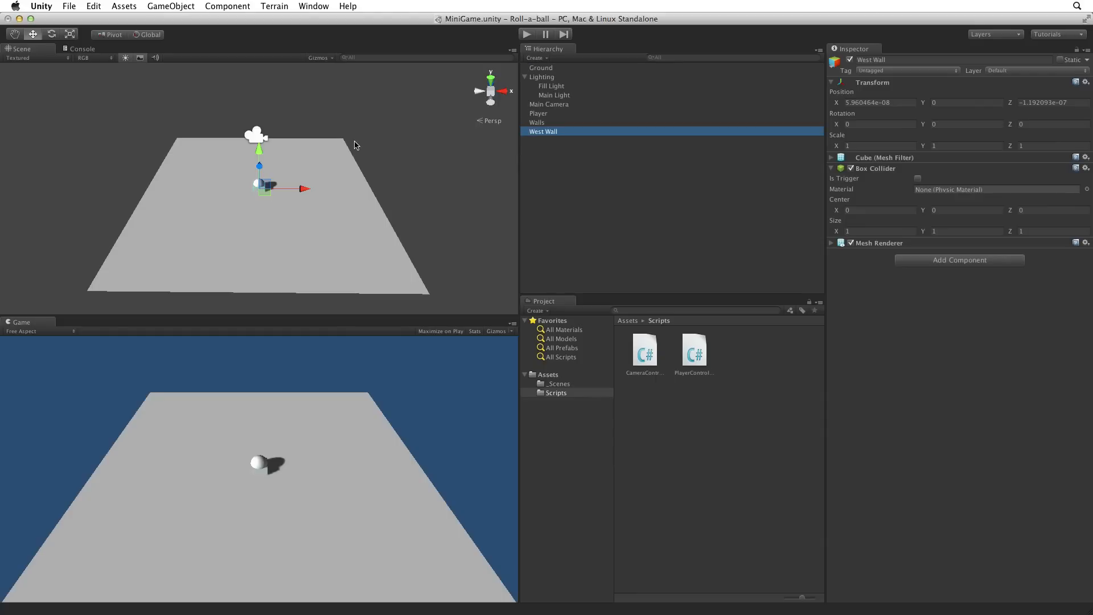
mouse_move(546, 134)
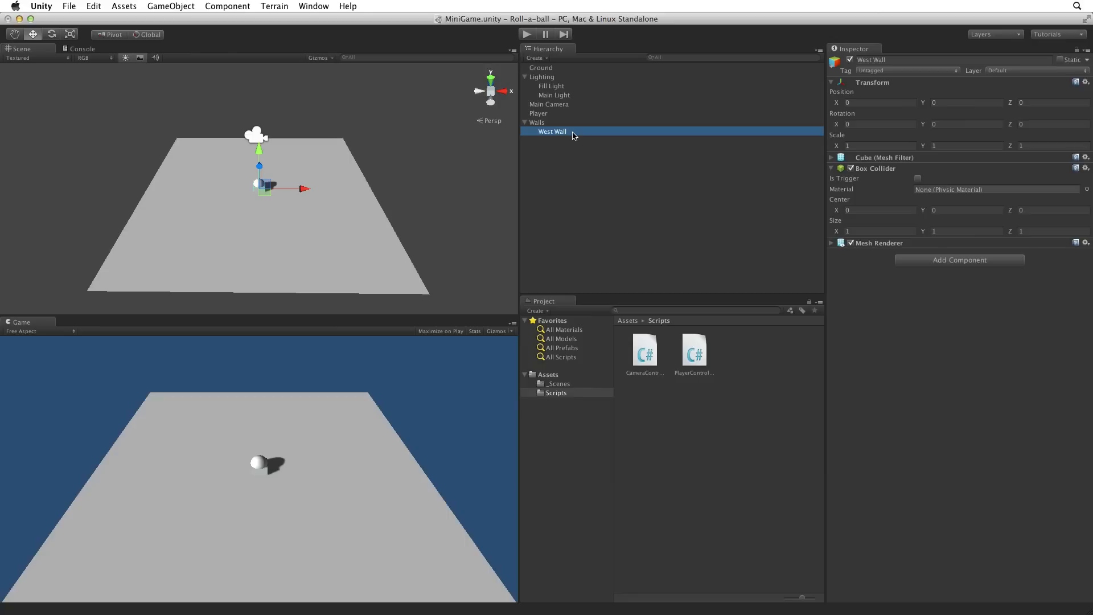
mouse_move(238, 122)
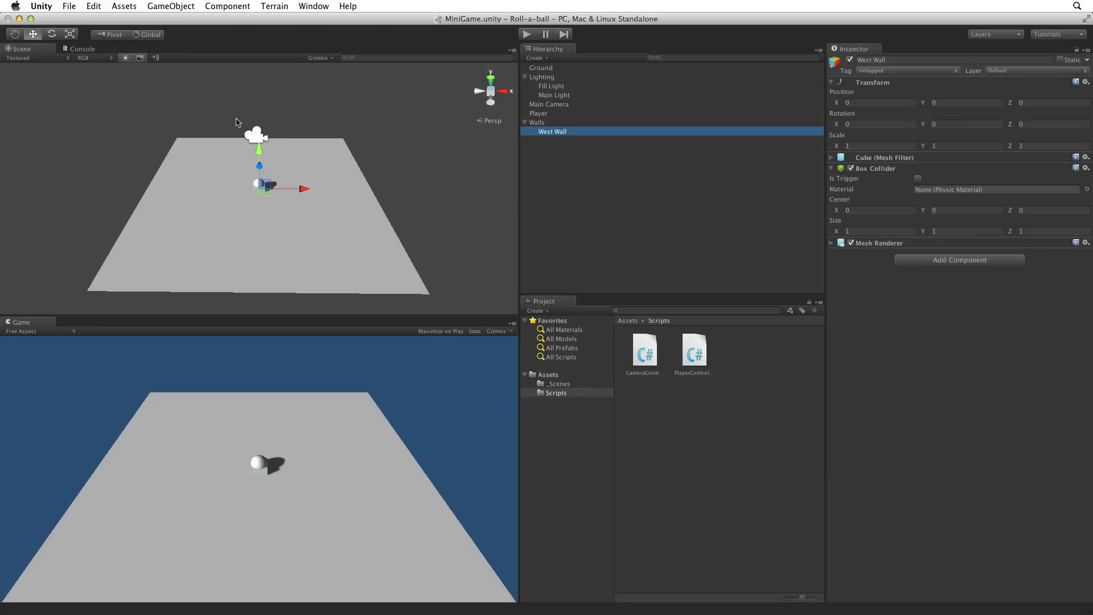
- Frame West Wall, scale it 0.5, 2, 20.5 and move it to Position X −10
click(92, 6)
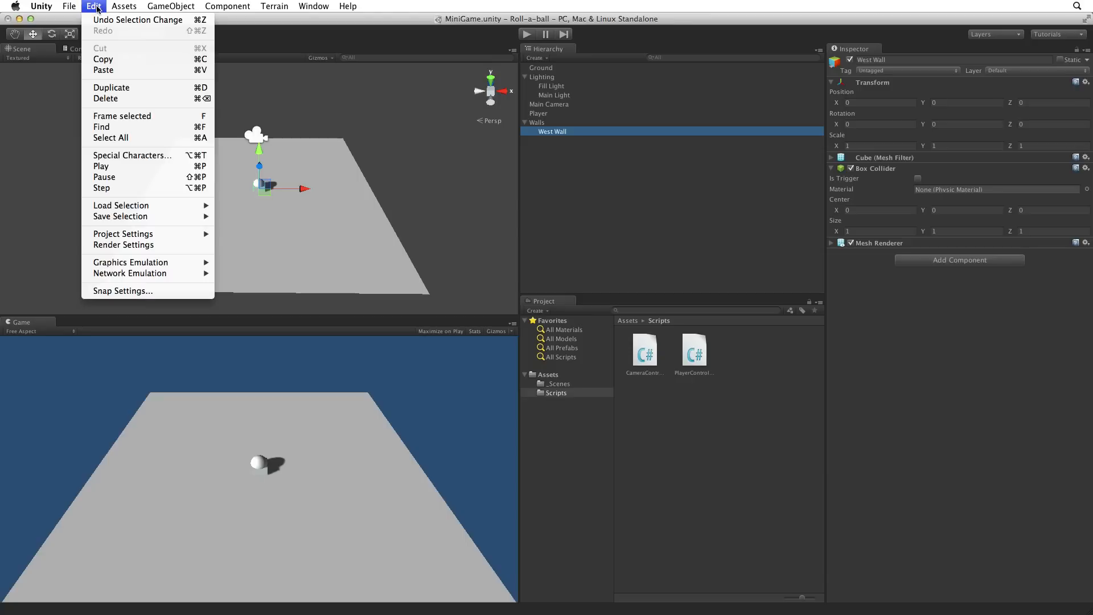
mouse_move(130, 116)
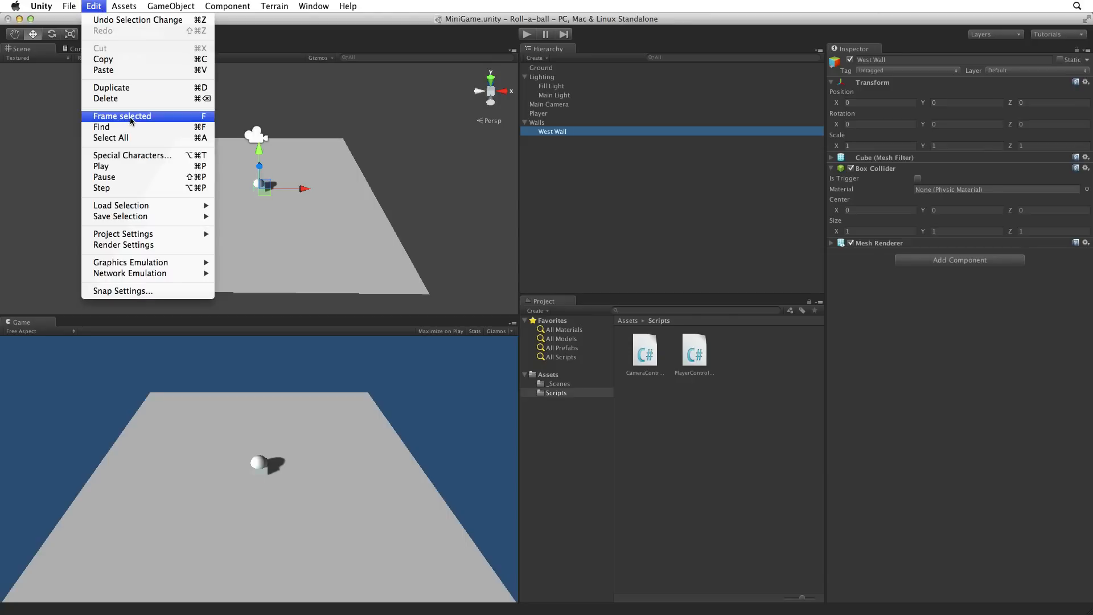
click(122, 116)
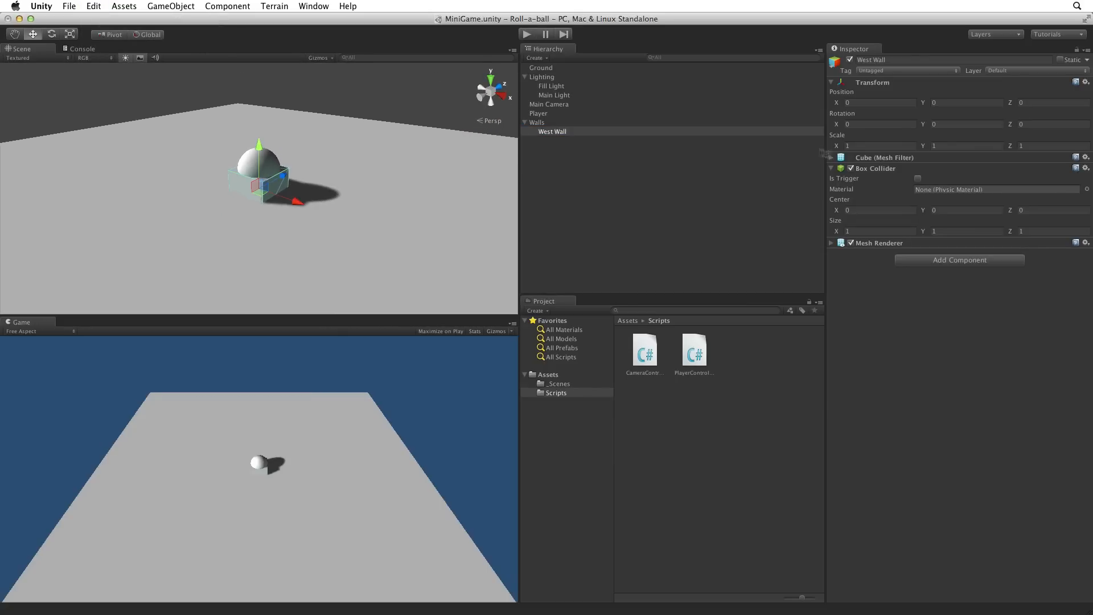
click(870, 146)
text(0.5)
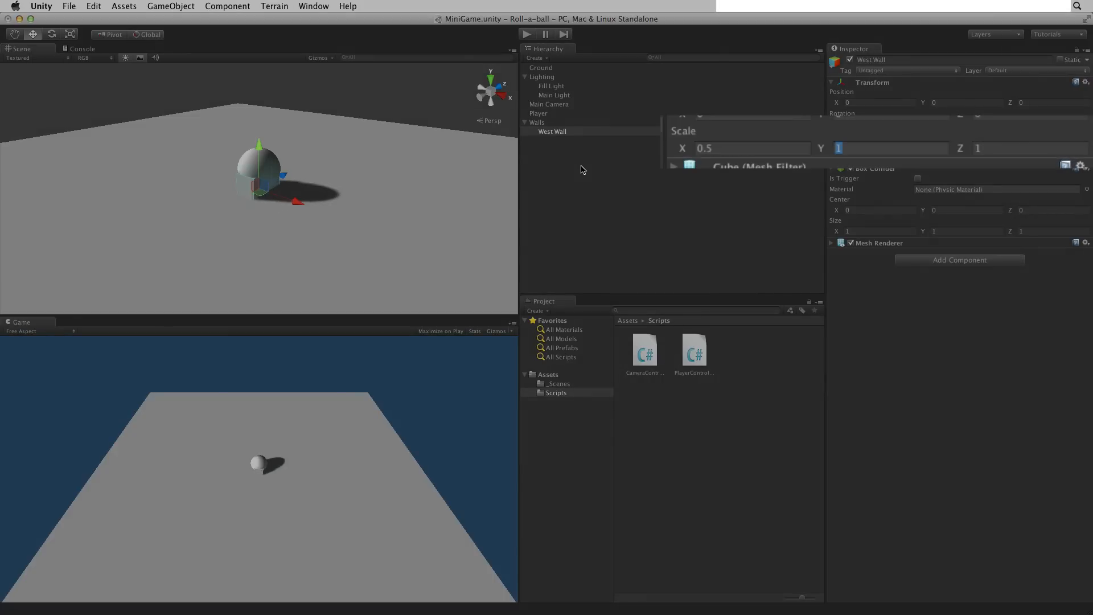
text(20.5)
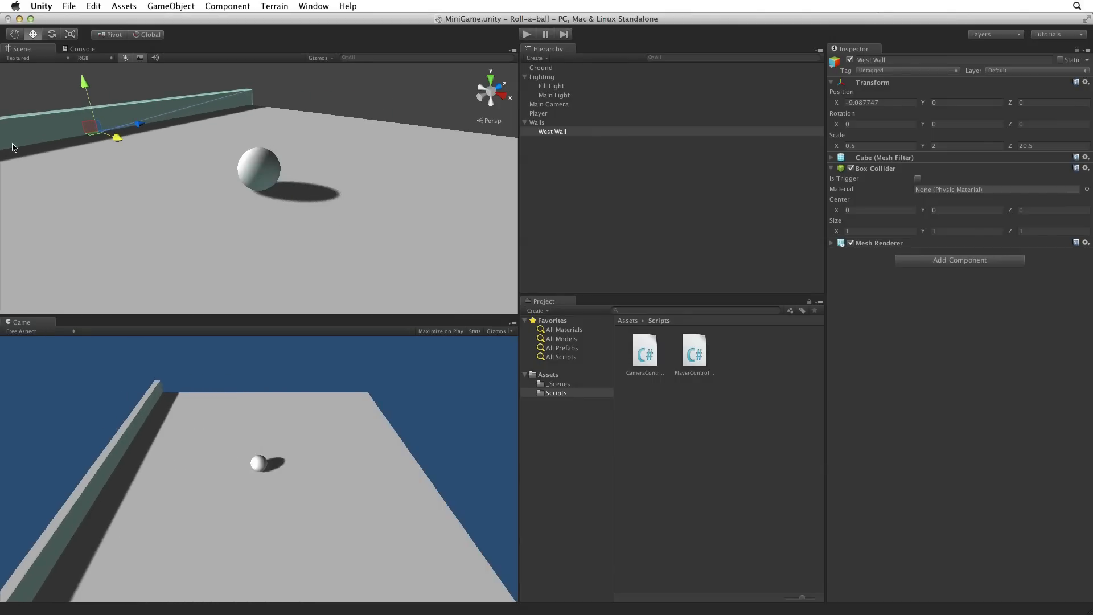
triple_click(878, 102)
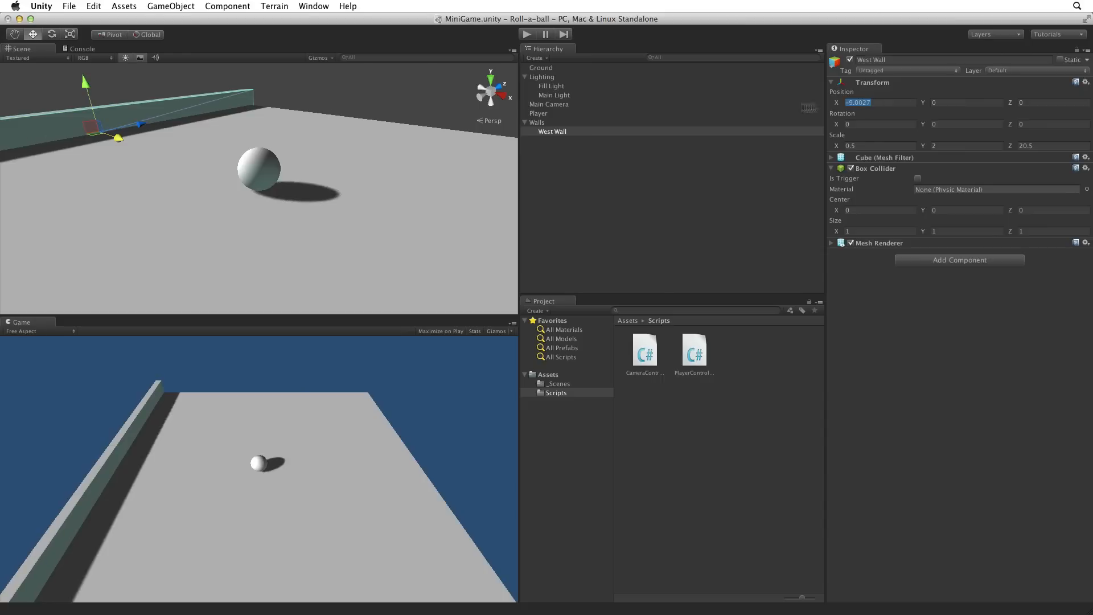
mouse_move(663, 83)
text(-10)
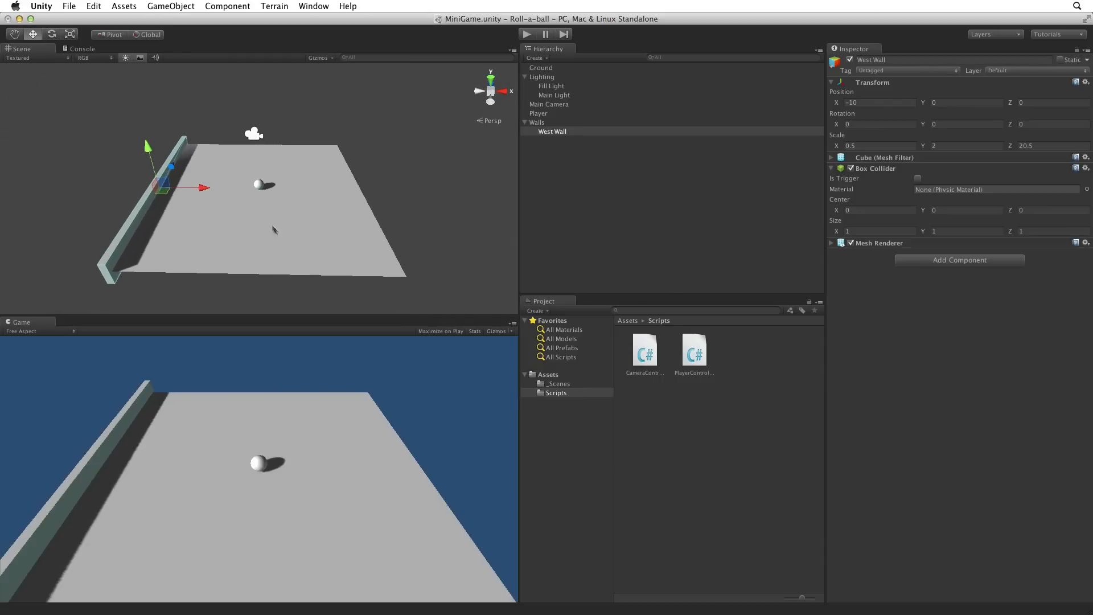
mouse_move(485, 234)
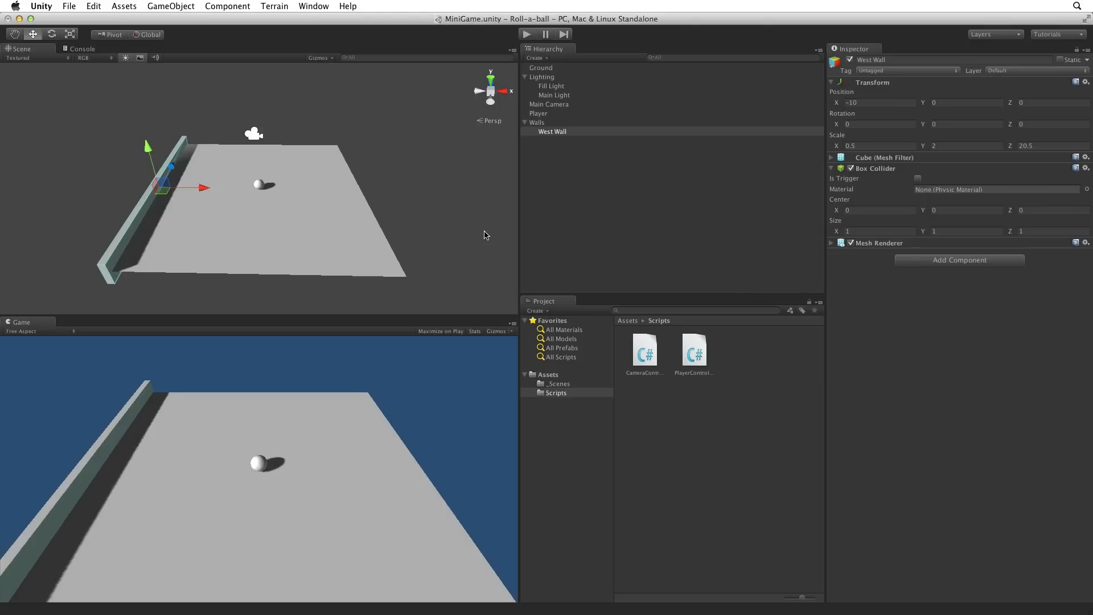
mouse_move(556, 128)
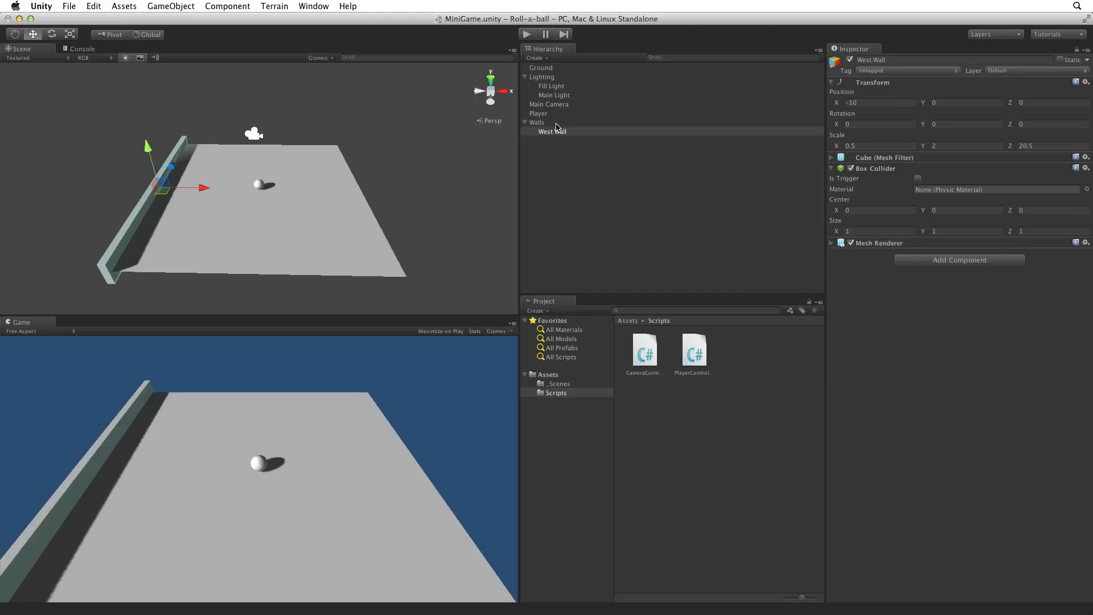
- Duplicate West Wall as East Wall and place it at Position X 10
click(551, 131)
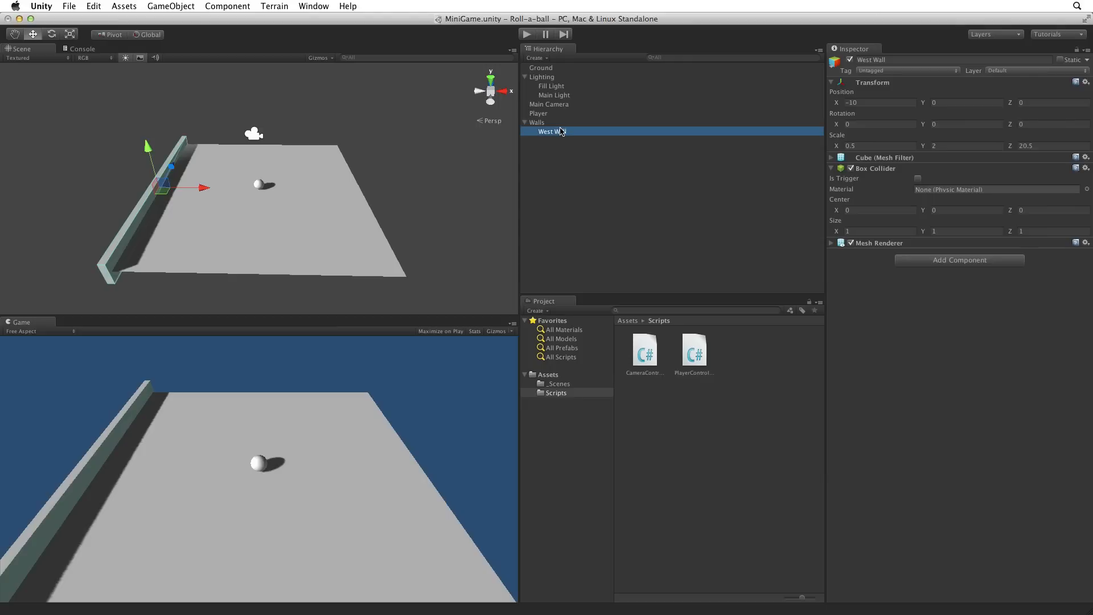
mouse_move(98, 21)
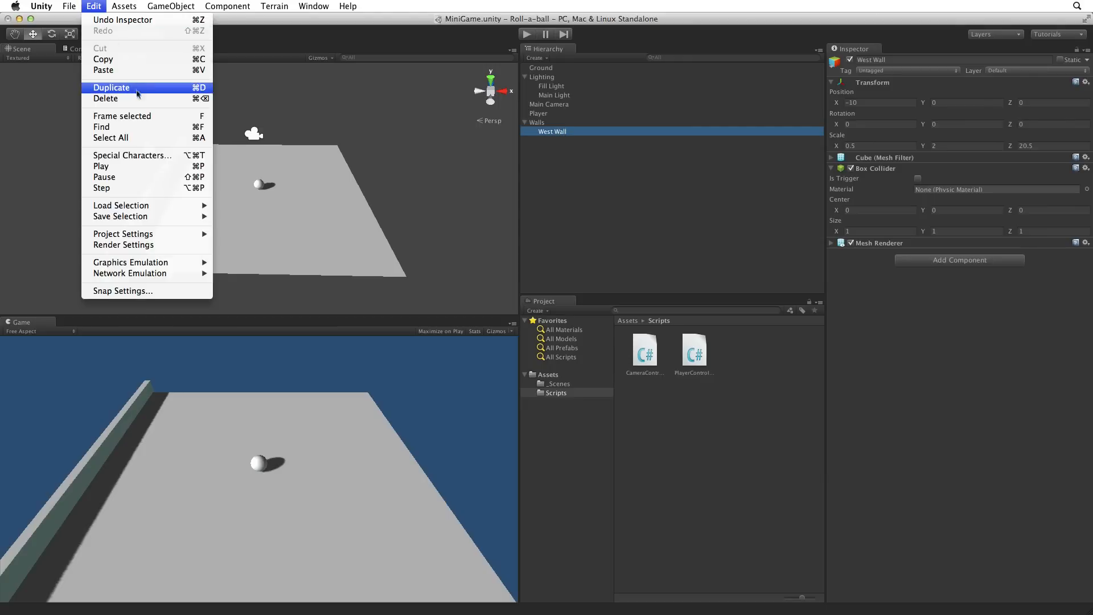
click(111, 87)
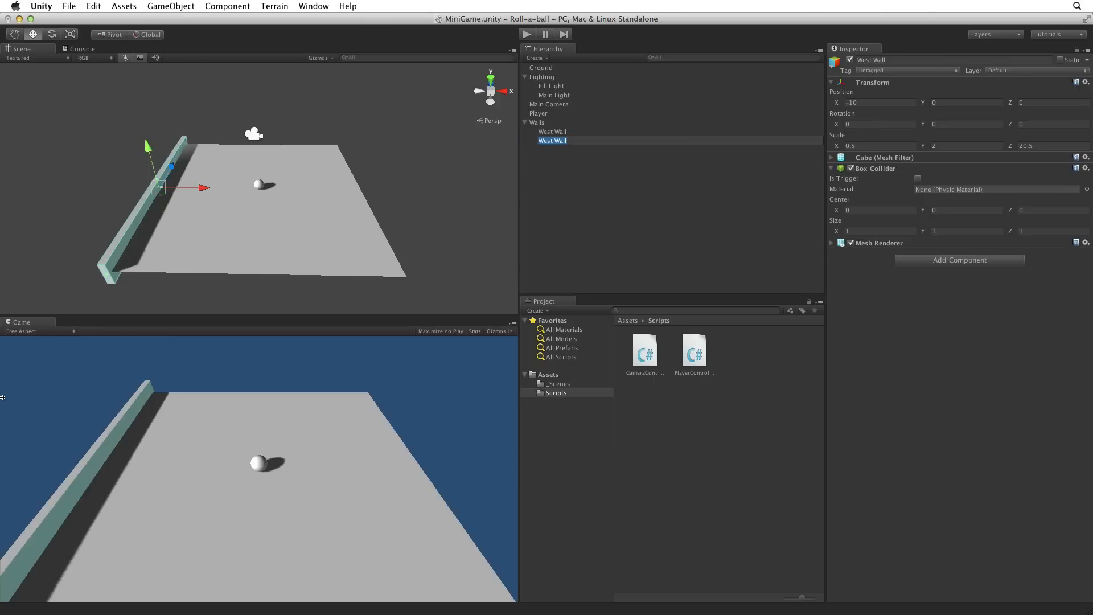
click(551, 131)
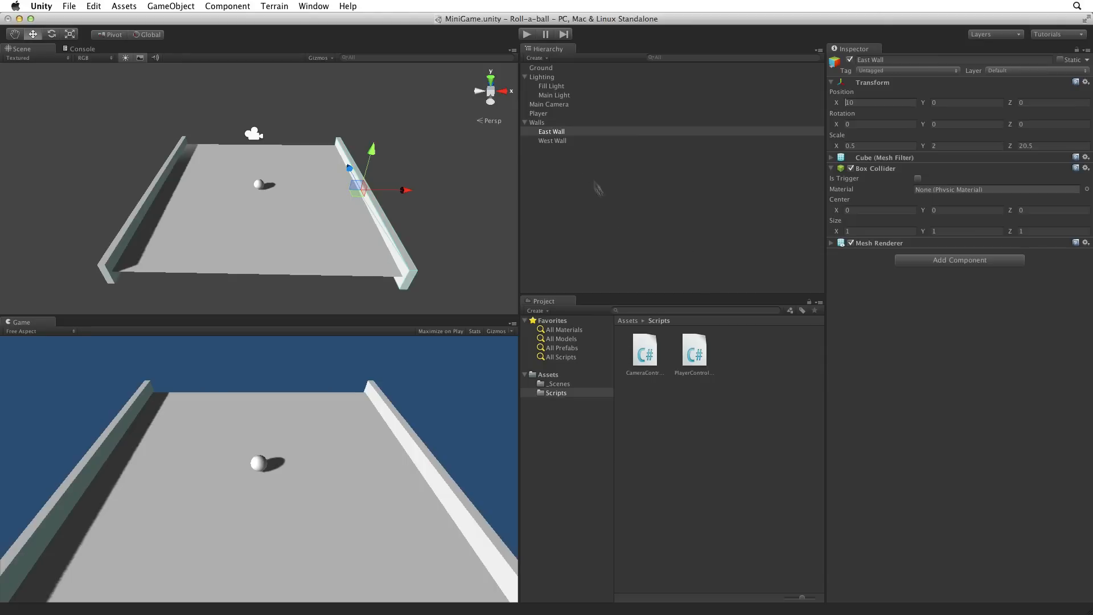
- Duplicate East Wall as North Wall with zero rotation and scale 20.5, 2, 0.5
click(93, 5)
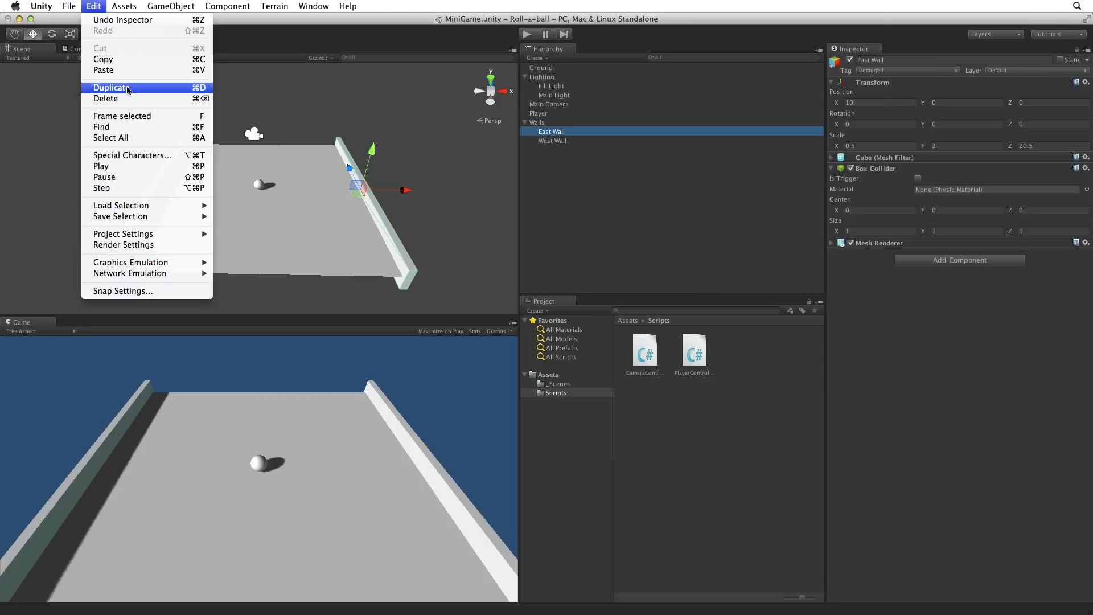
click(112, 88)
text(North Wall)
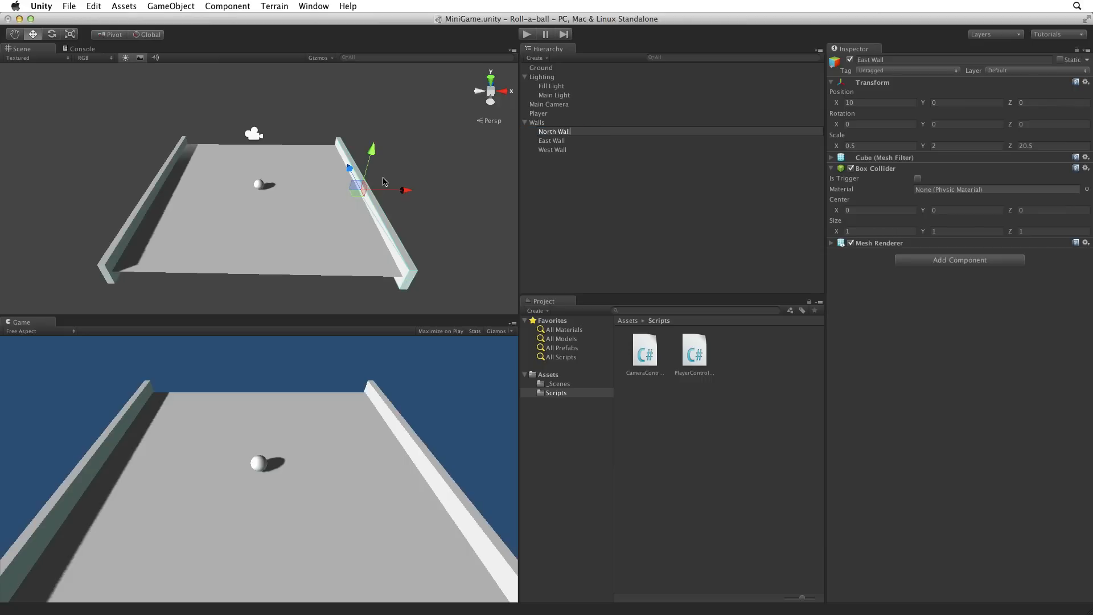
click(555, 140)
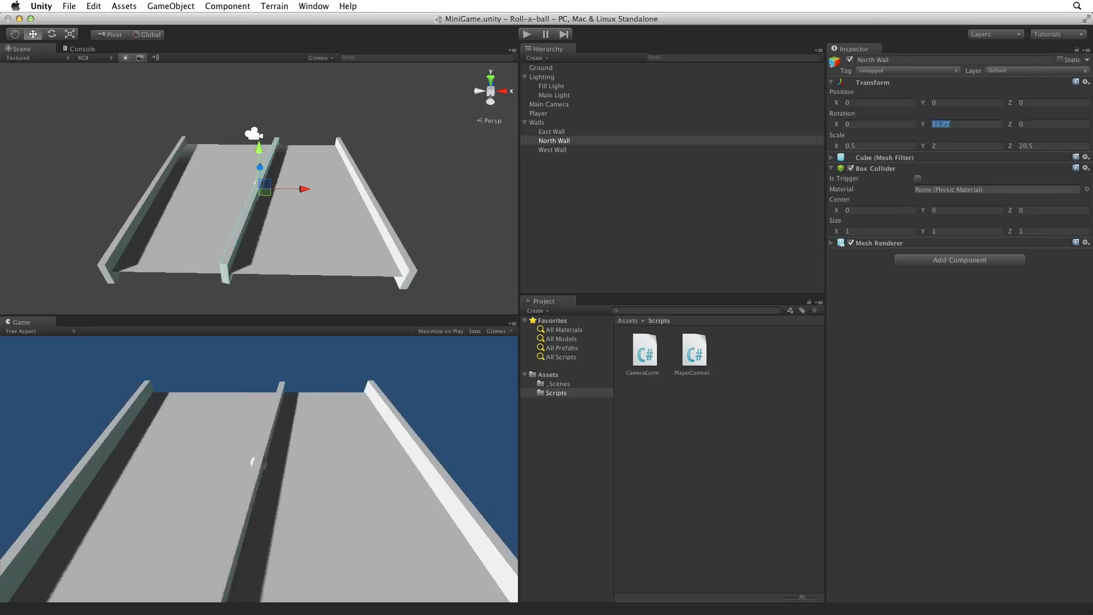
text(83.35)
click(879, 145)
text(20.5)
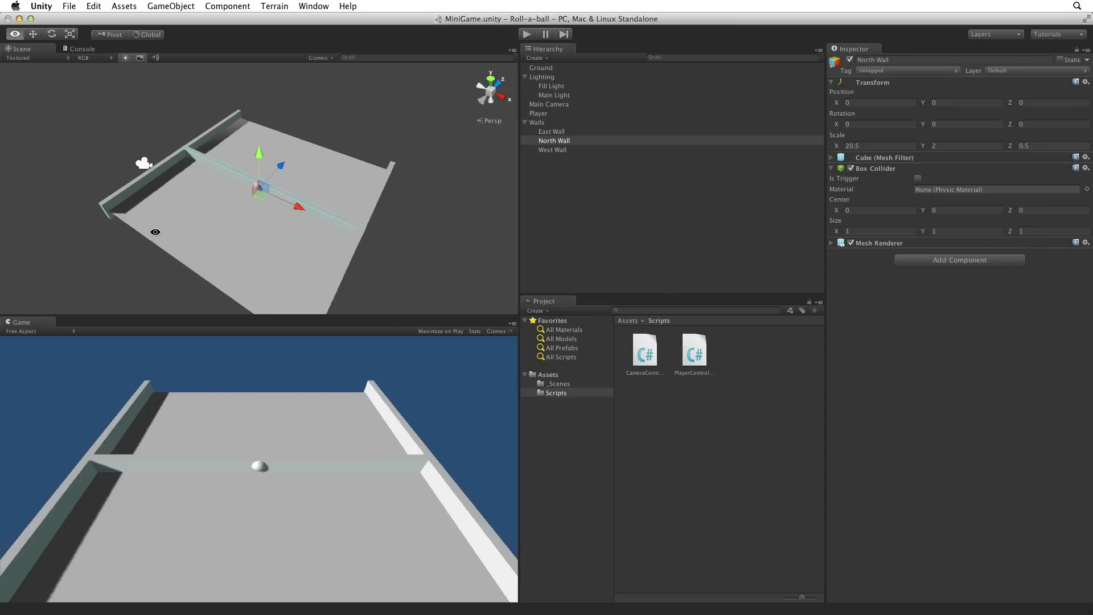
click(32, 33)
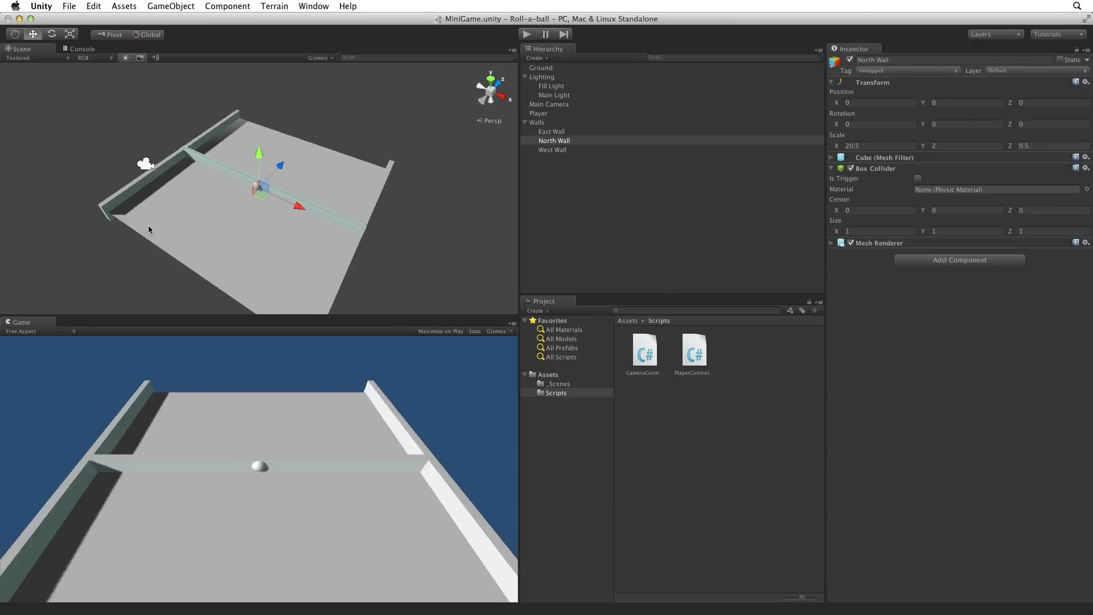
mouse_move(295, 182)
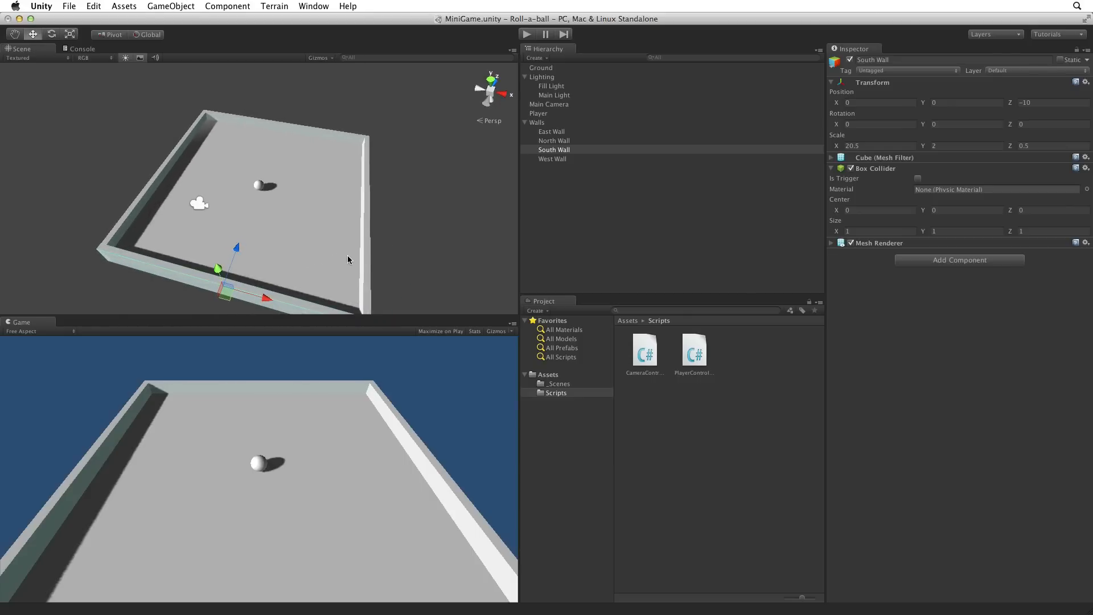
- Duplicate North Wall as South Wall at Position Z −10, enclosing the play area
click(526, 33)
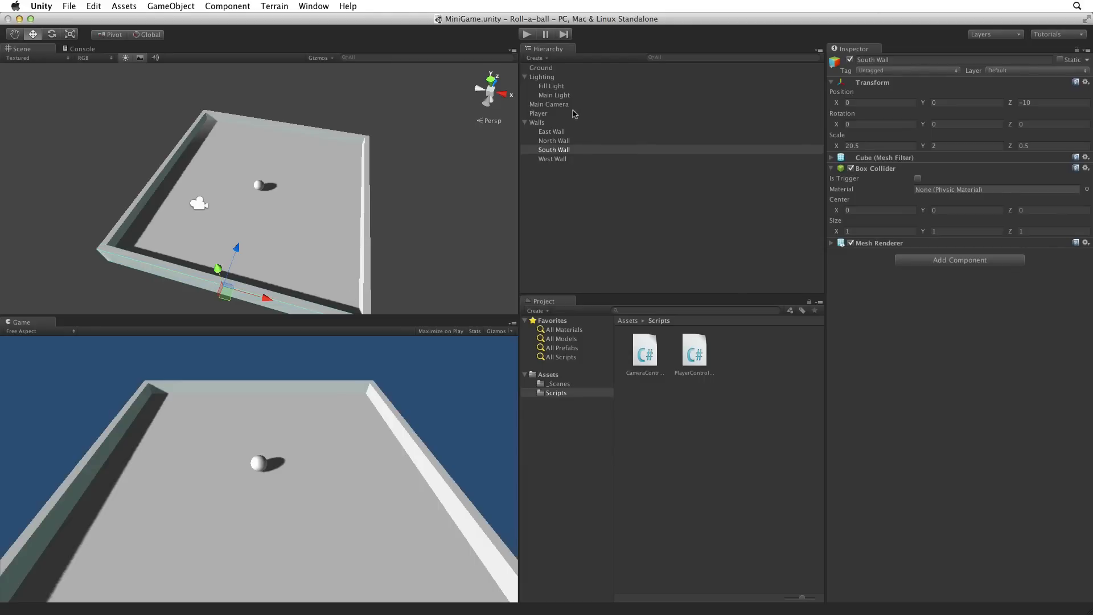
click(539, 112)
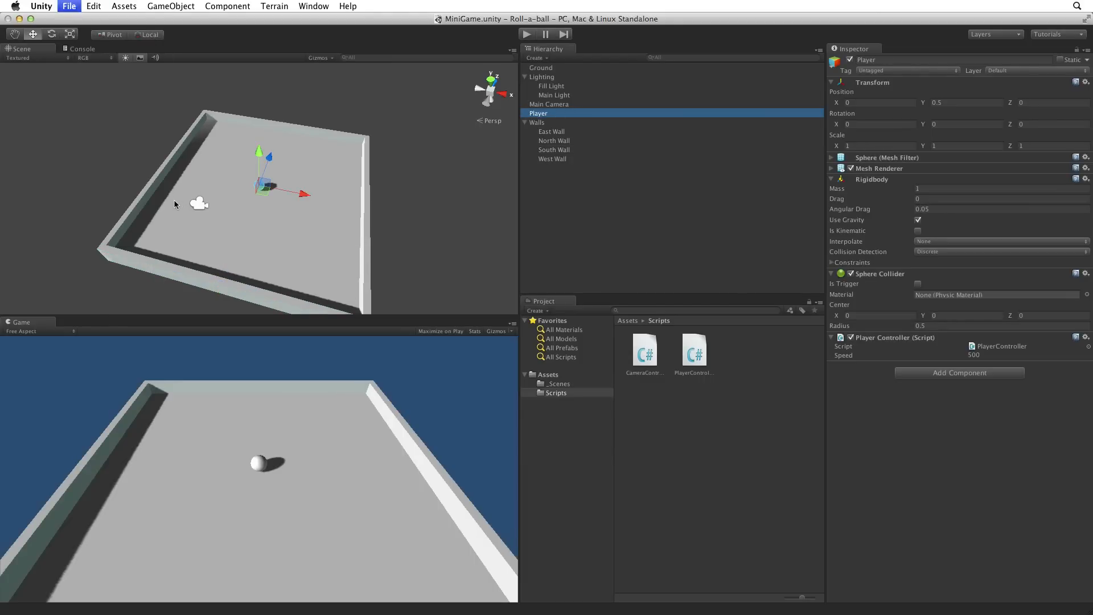
click(526, 33)
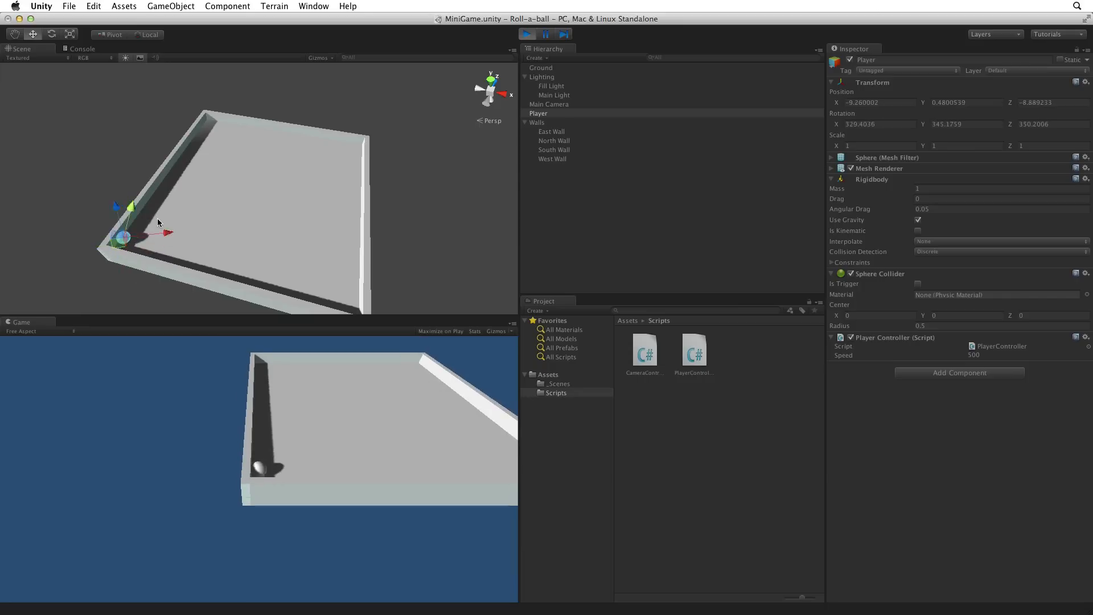
click(527, 33)
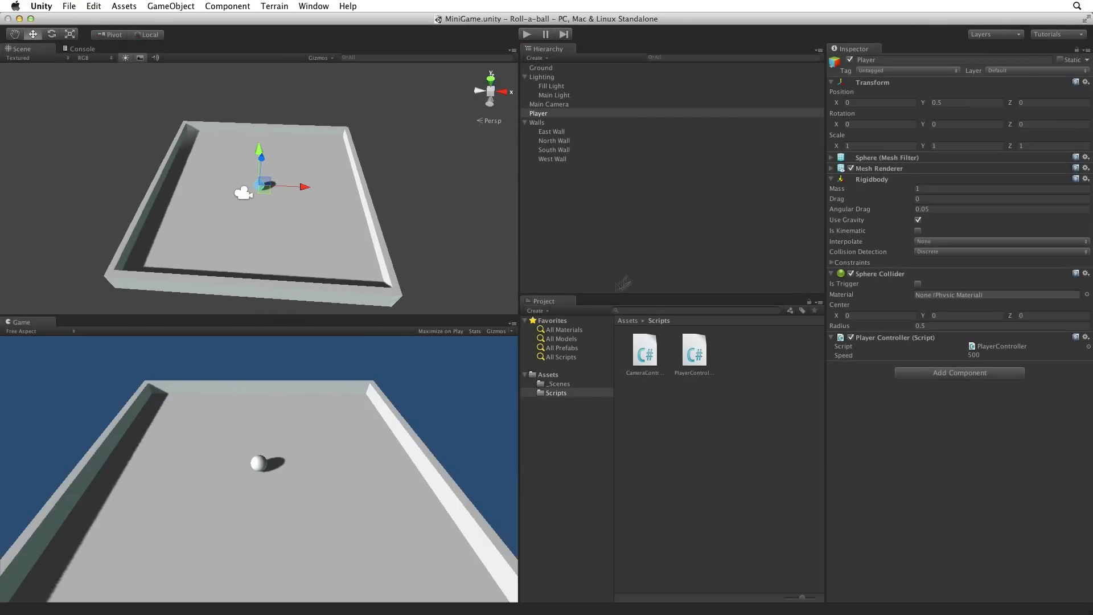
- Add a cube named PickUp and reset its transform to the origin
click(595, 216)
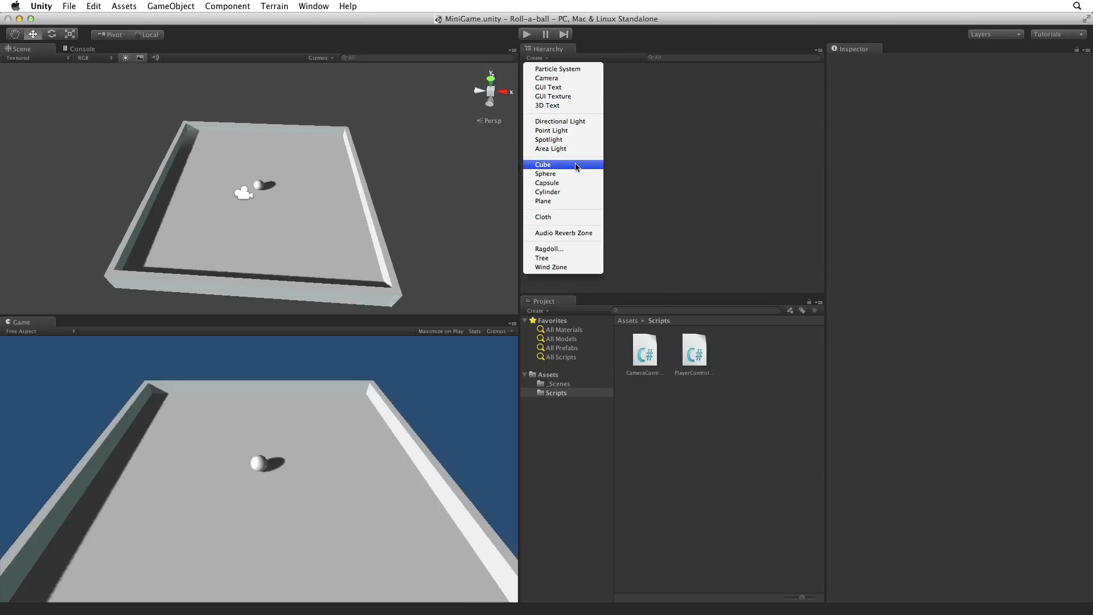
click(541, 164)
text(PickUp)
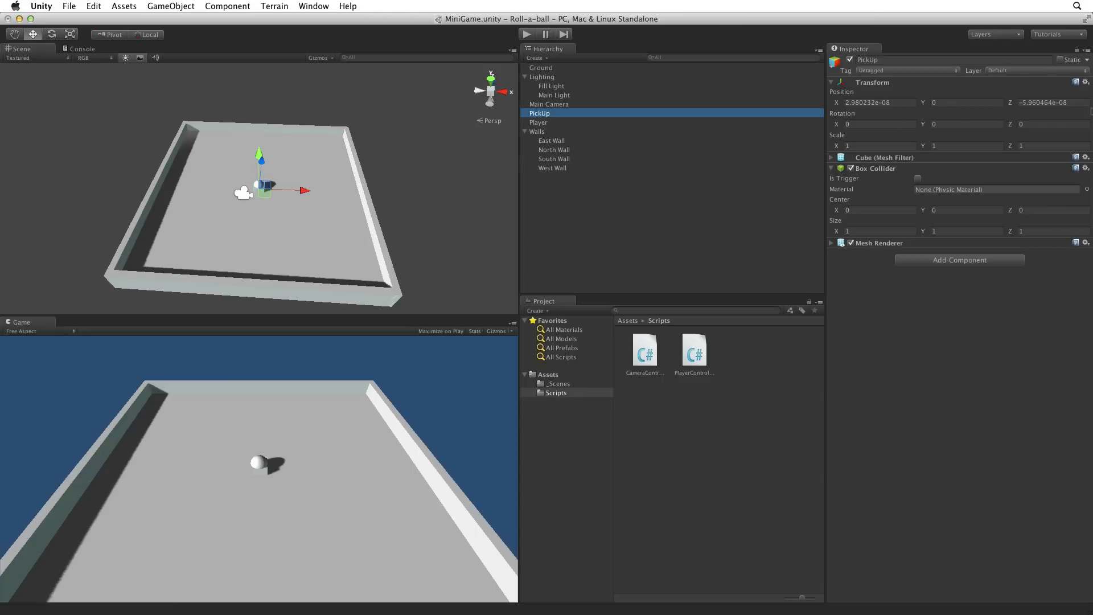
click(686, 180)
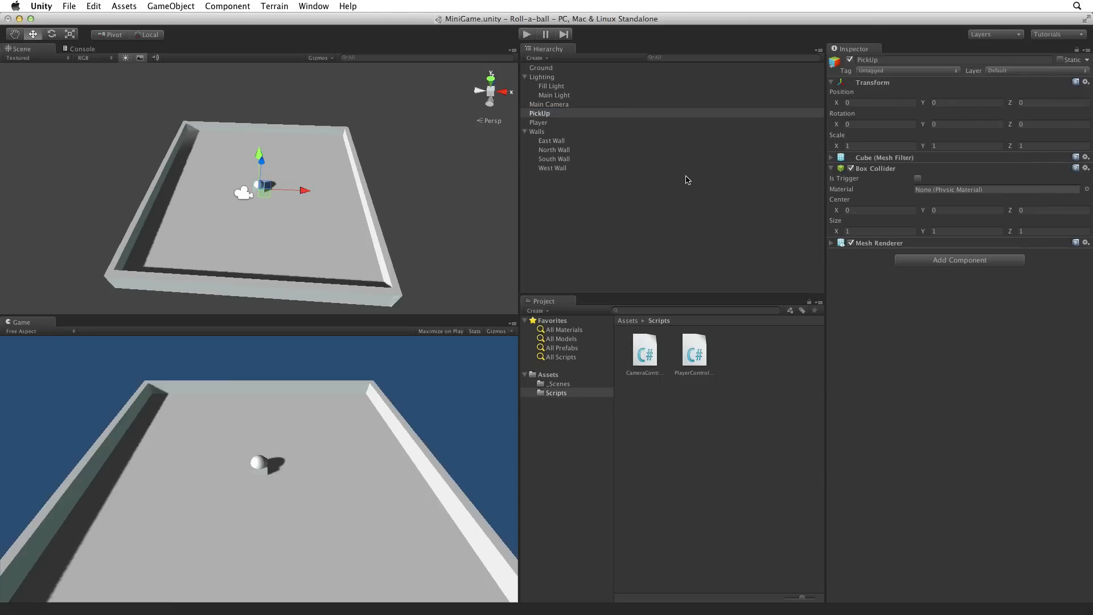
click(92, 6)
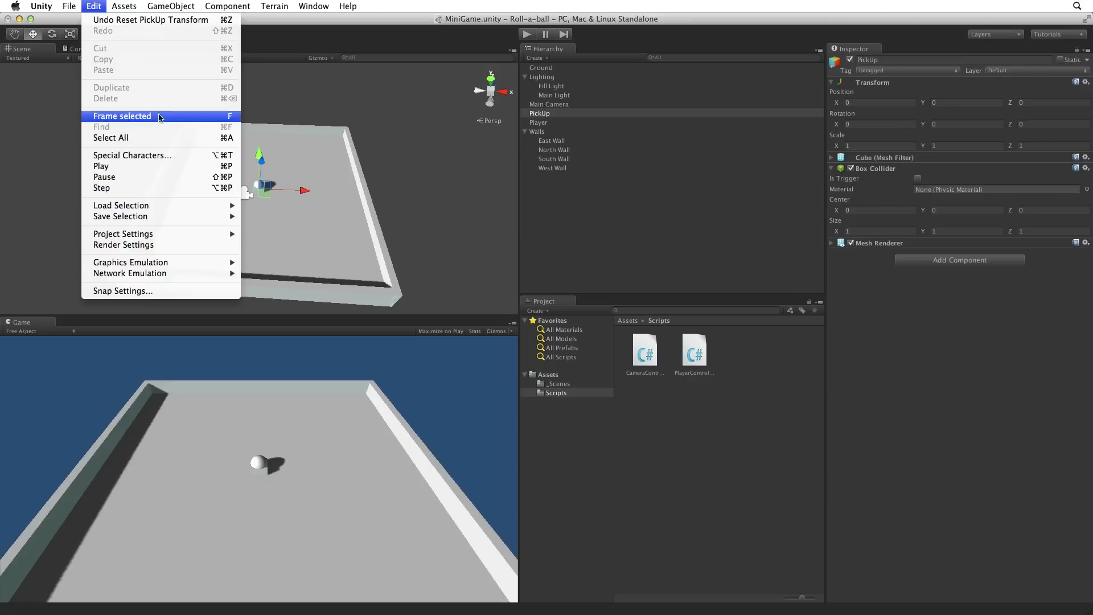
- Frame the PickUp cube and untick Player's active checkbox to hide the ball
click(122, 116)
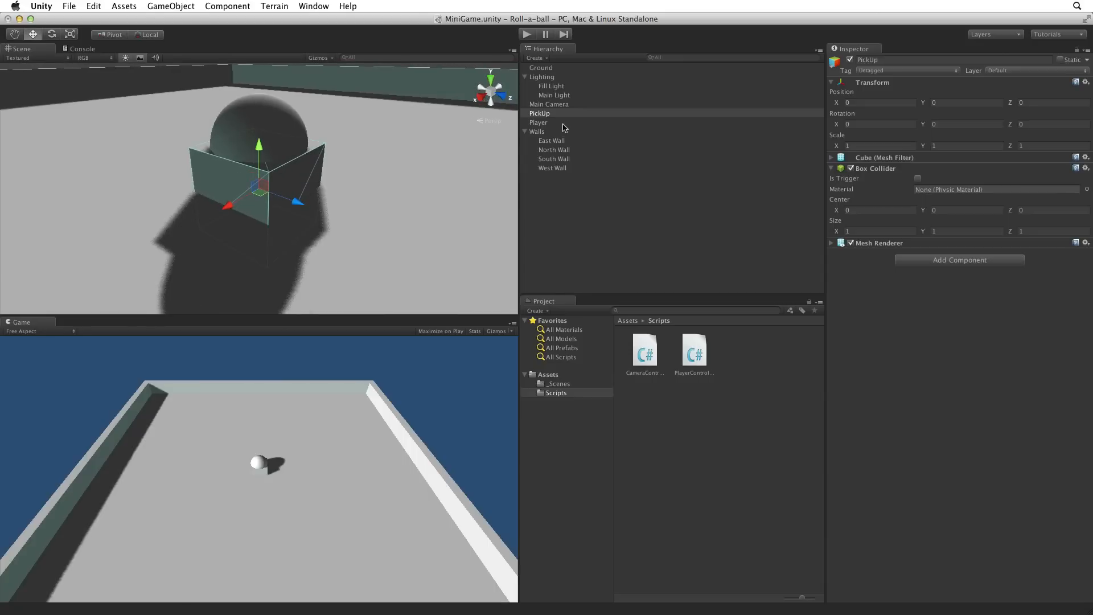
click(538, 122)
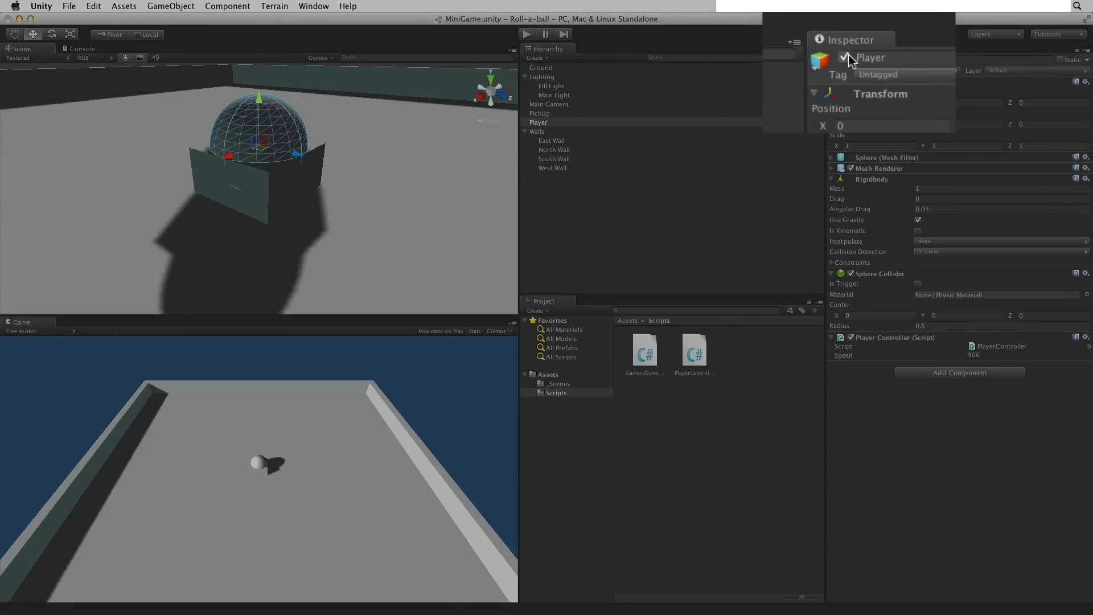
click(849, 58)
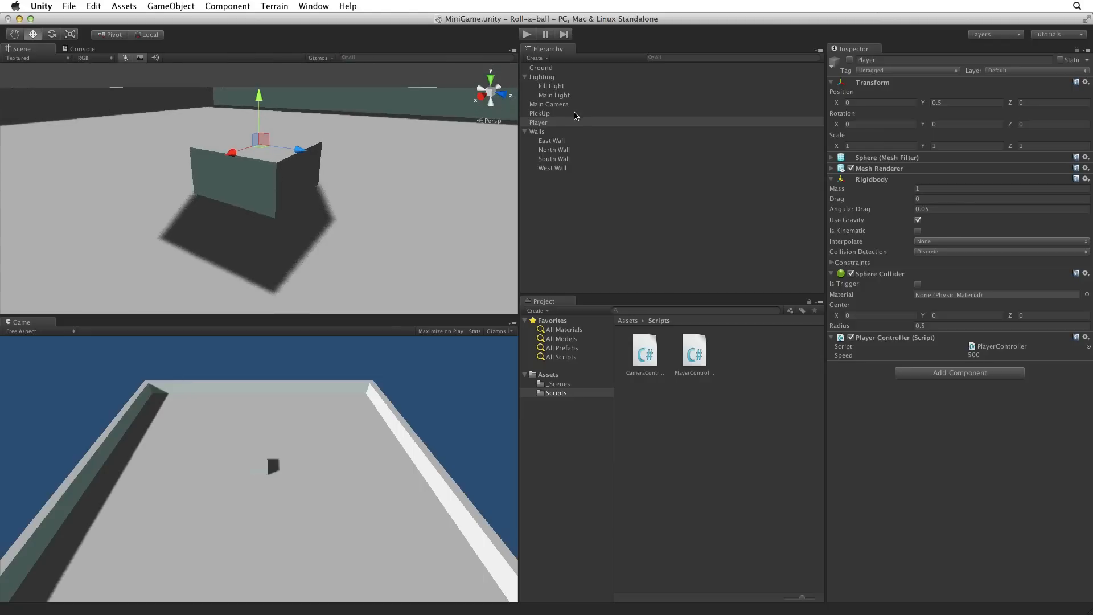
- Set PickUp to Position Y 0.5, Rotation 45, 45, 45 and Scale 0.5 on every axis
click(538, 113)
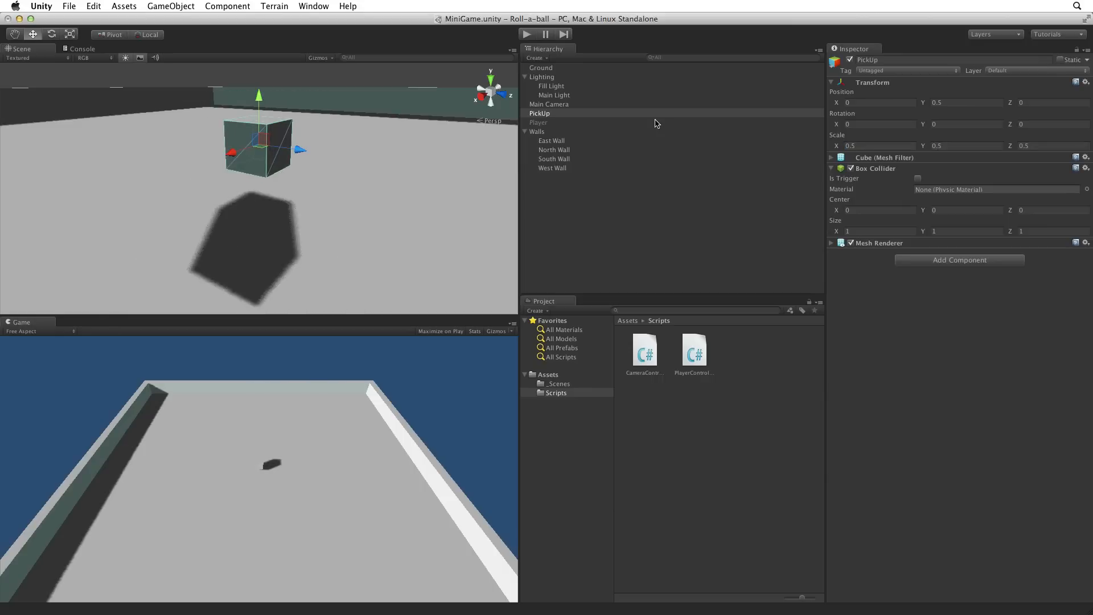
mouse_move(266, 206)
text(45)
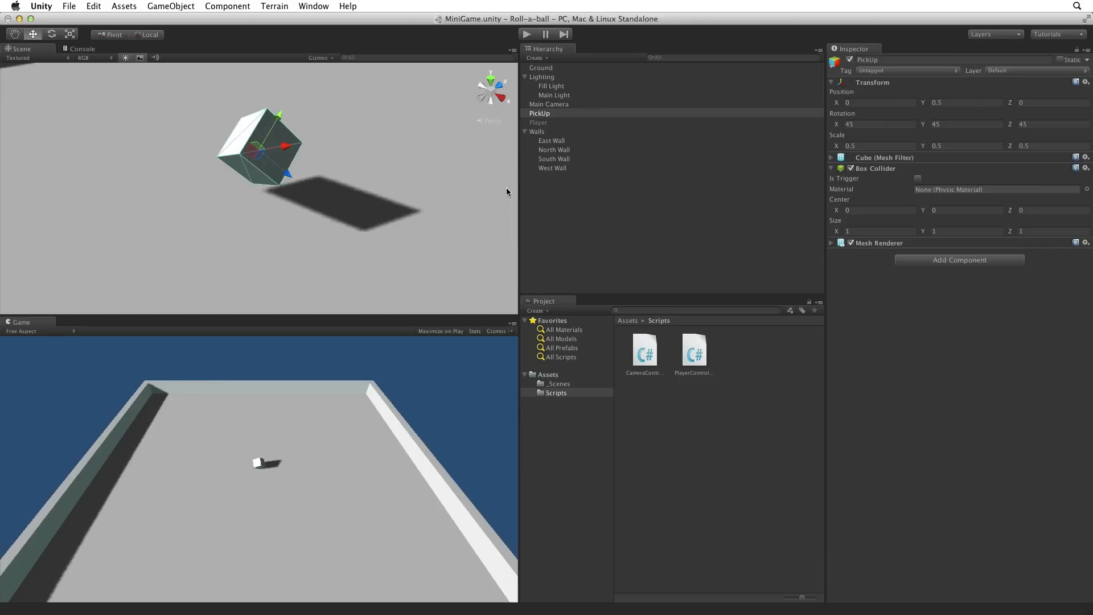
mouse_move(891, 271)
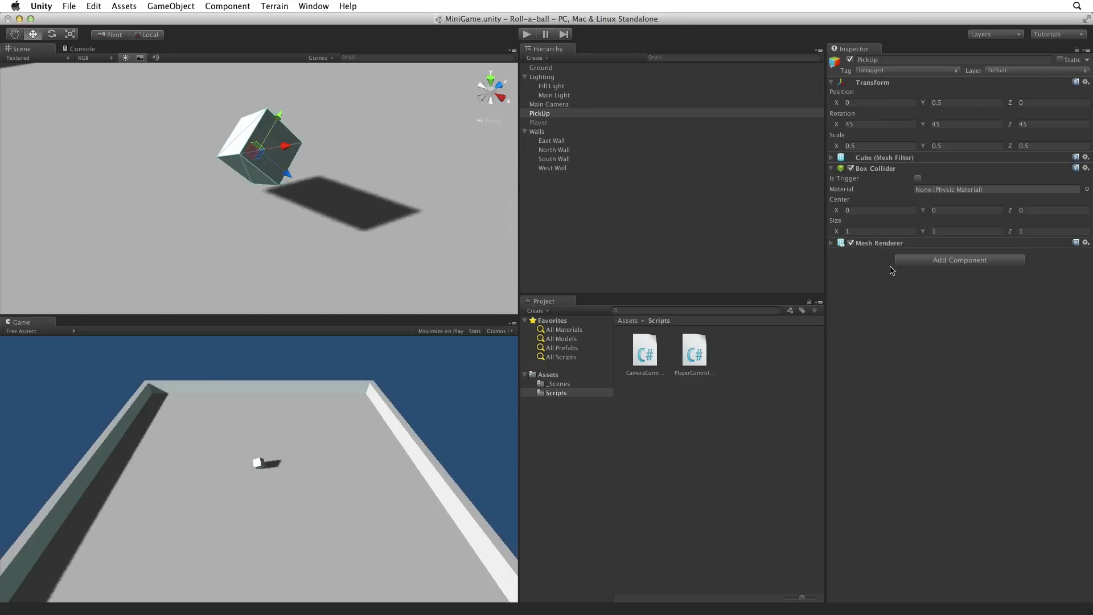
- Add a new C# script component named Rotator to the PickUp cube
click(958, 260)
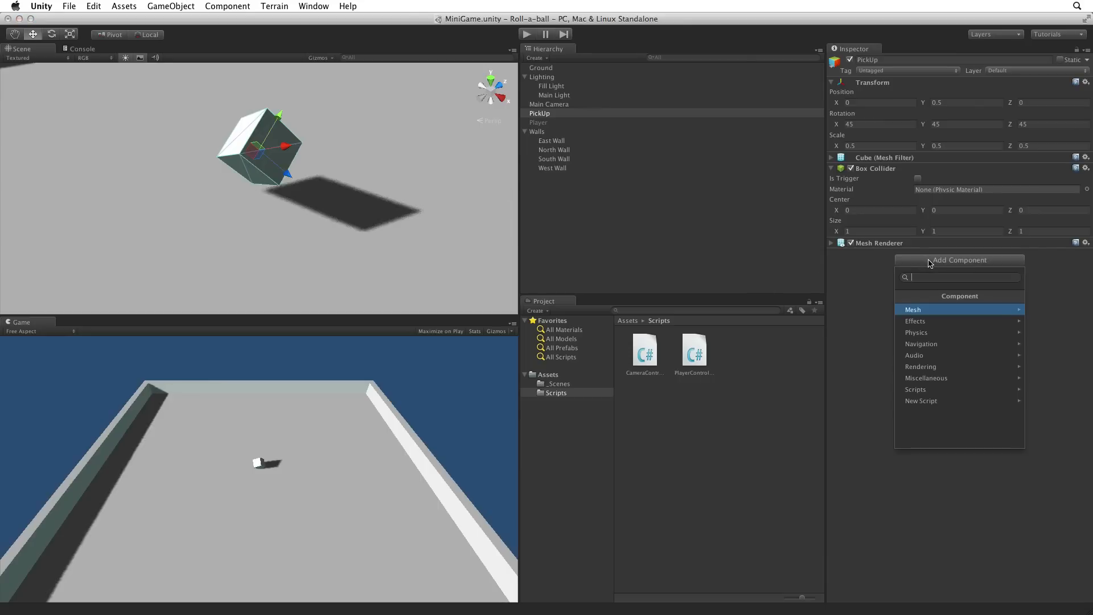
click(921, 399)
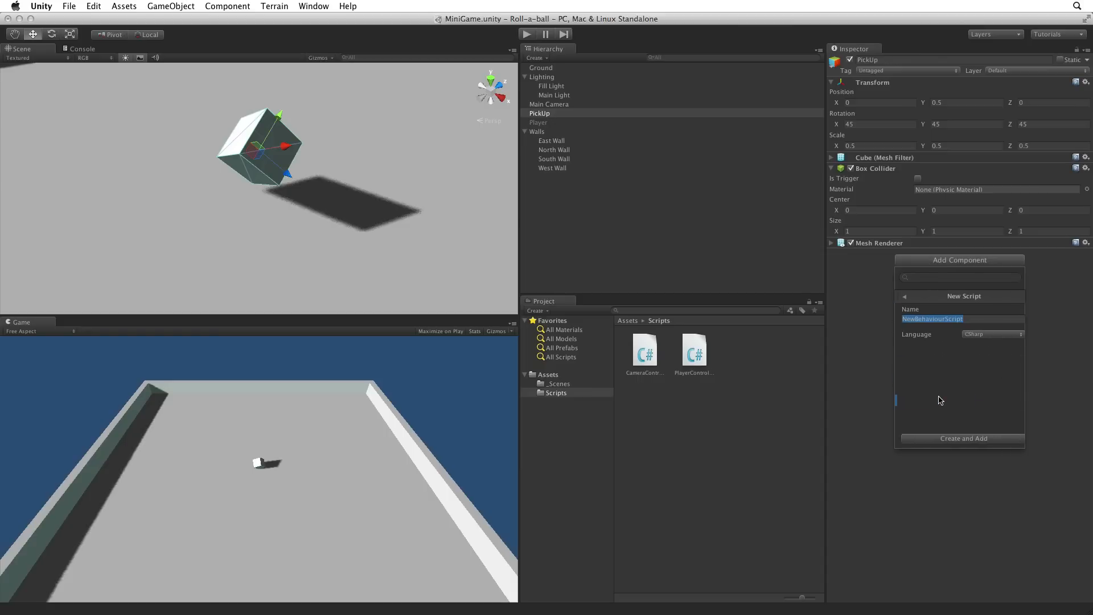
text(Rotator)
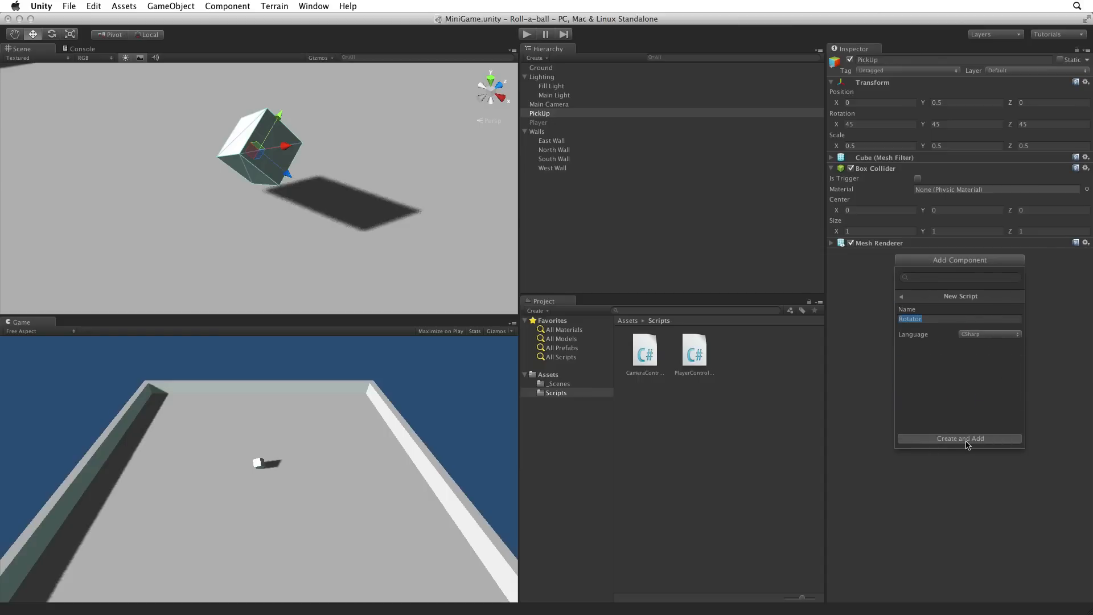
click(959, 437)
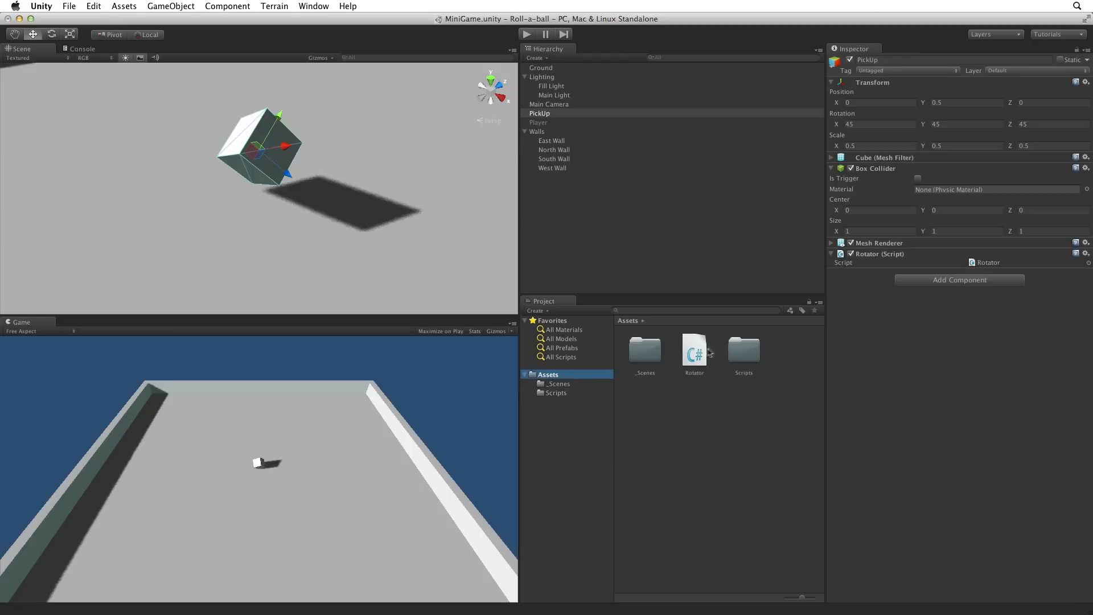
- File the Rotator script into the Scripts folder and select it
click(693, 349)
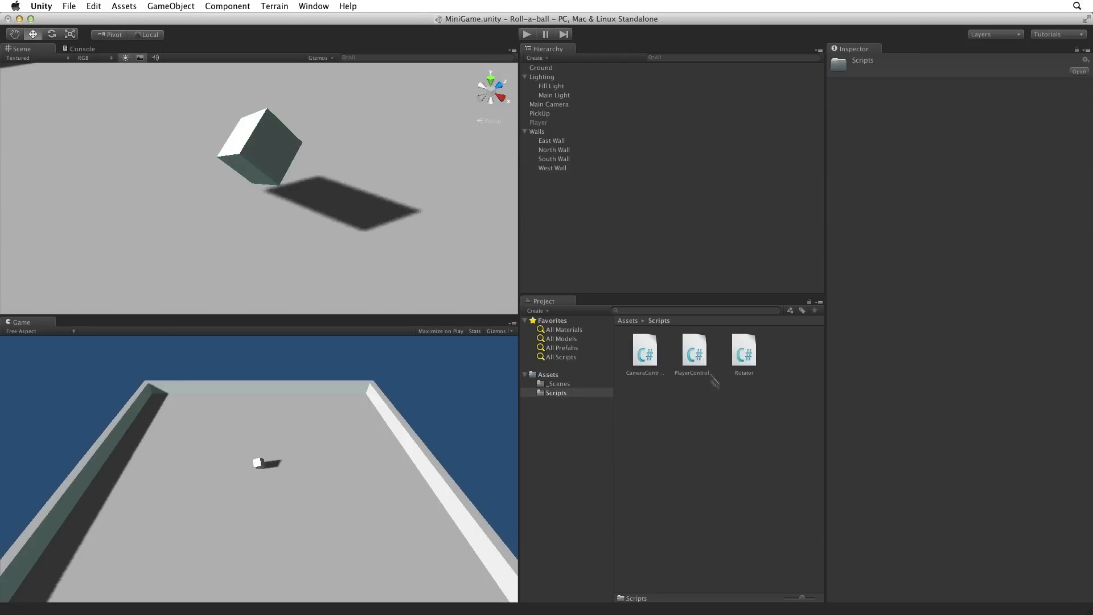
click(743, 350)
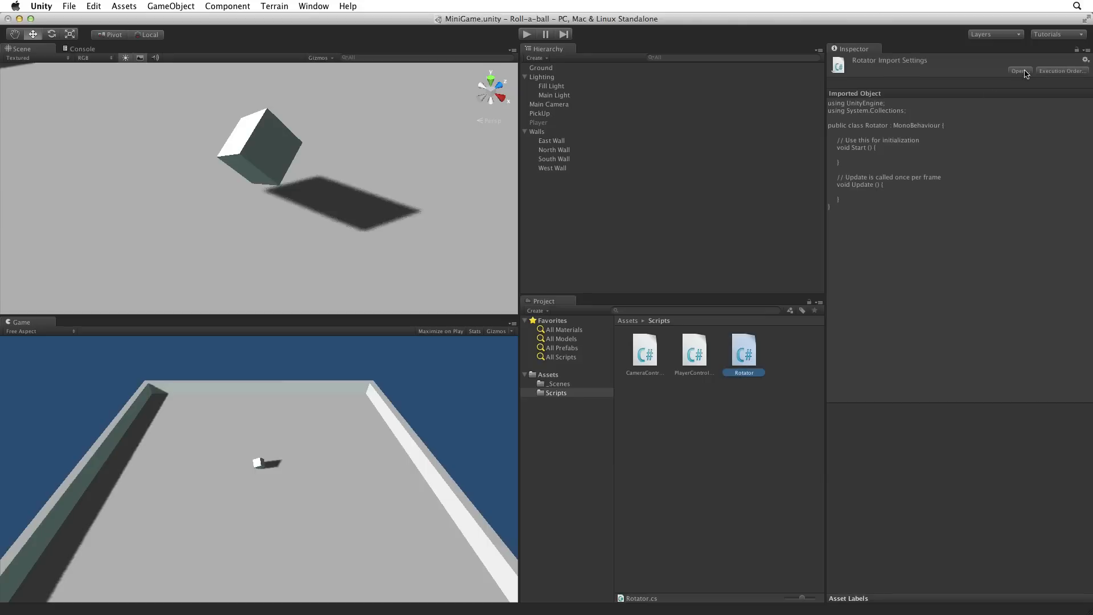
- Remove the Start method and its comment from Rotator.cs, leaving only an empty Update method
double_click(744, 352)
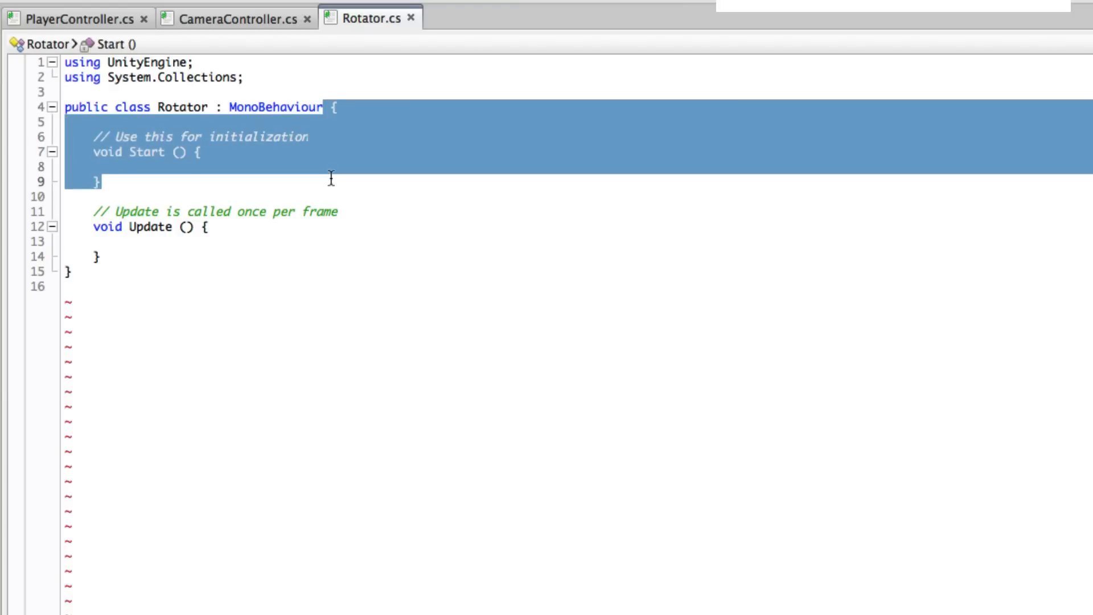
key(Delete)
text({)
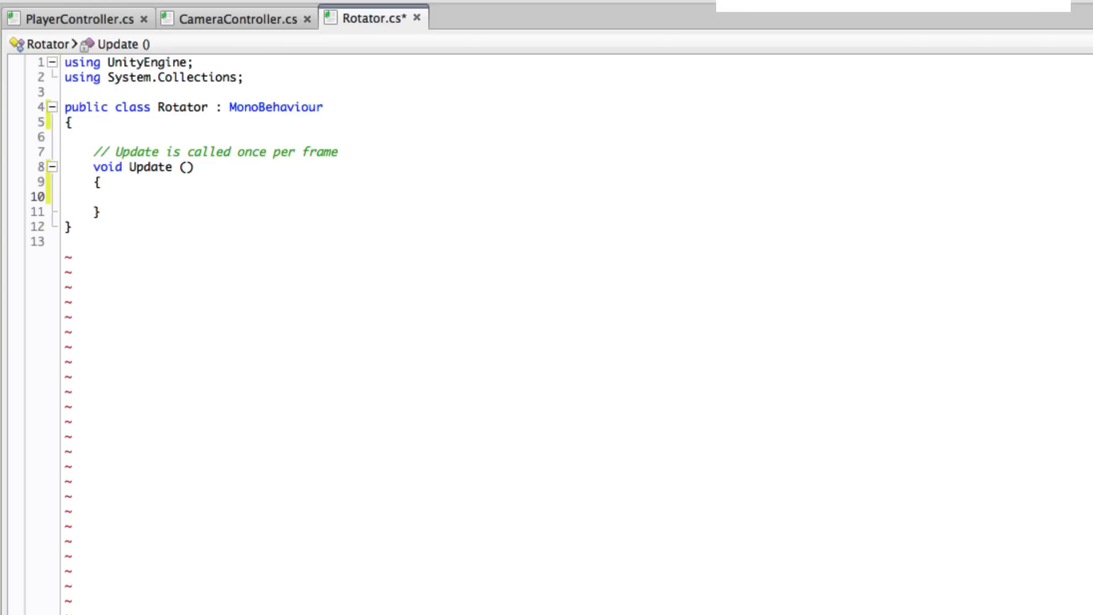
click(122, 197)
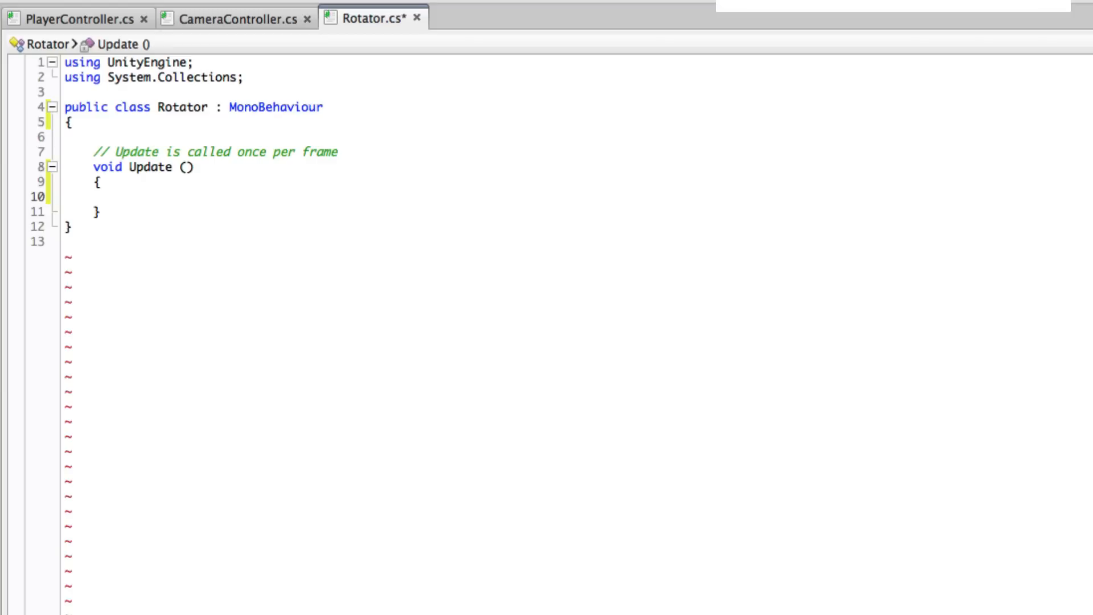
click(122, 197)
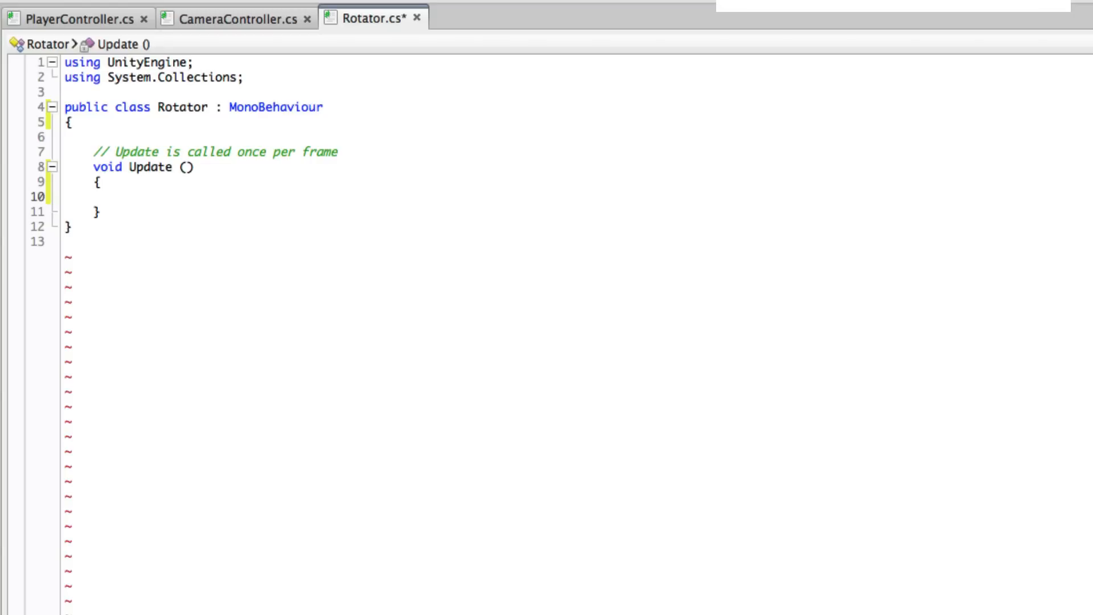
click(122, 196)
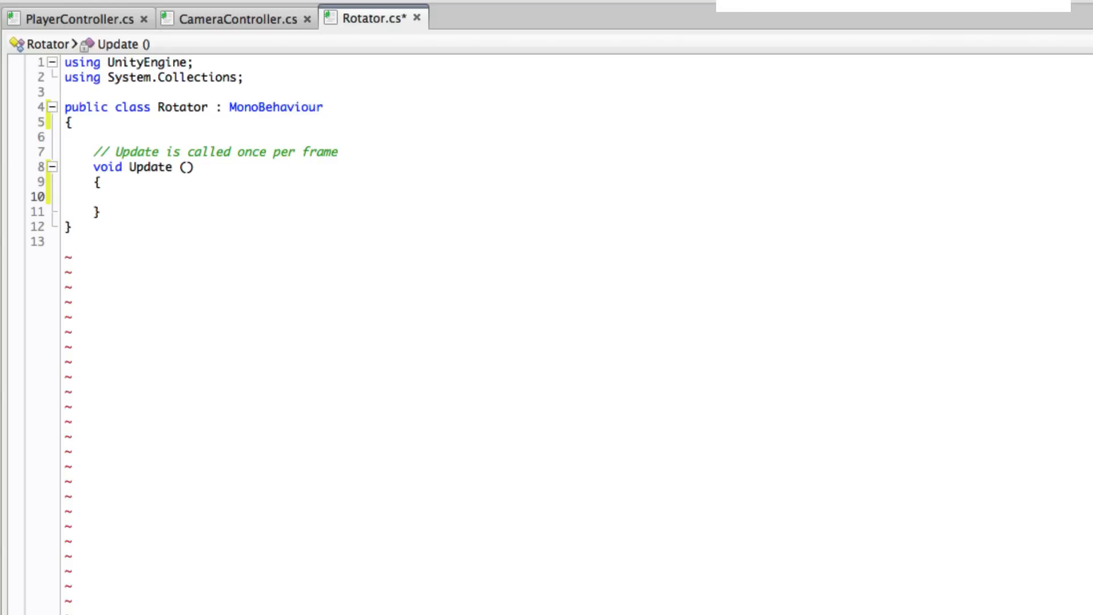
- Insert transform inside Update via code completion and select it for lookup
text(tra)
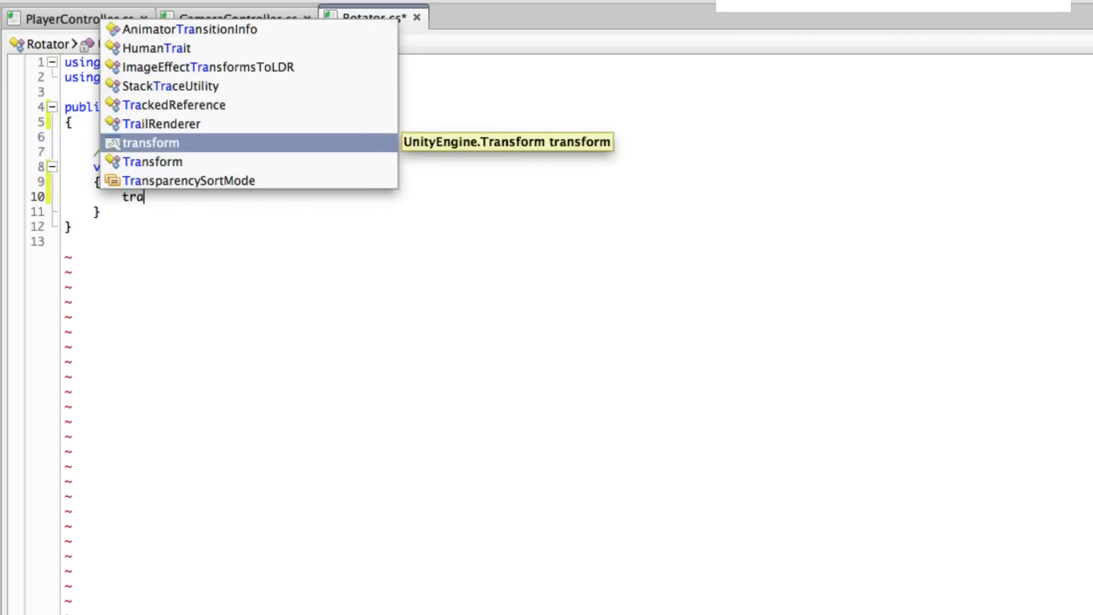
click(145, 143)
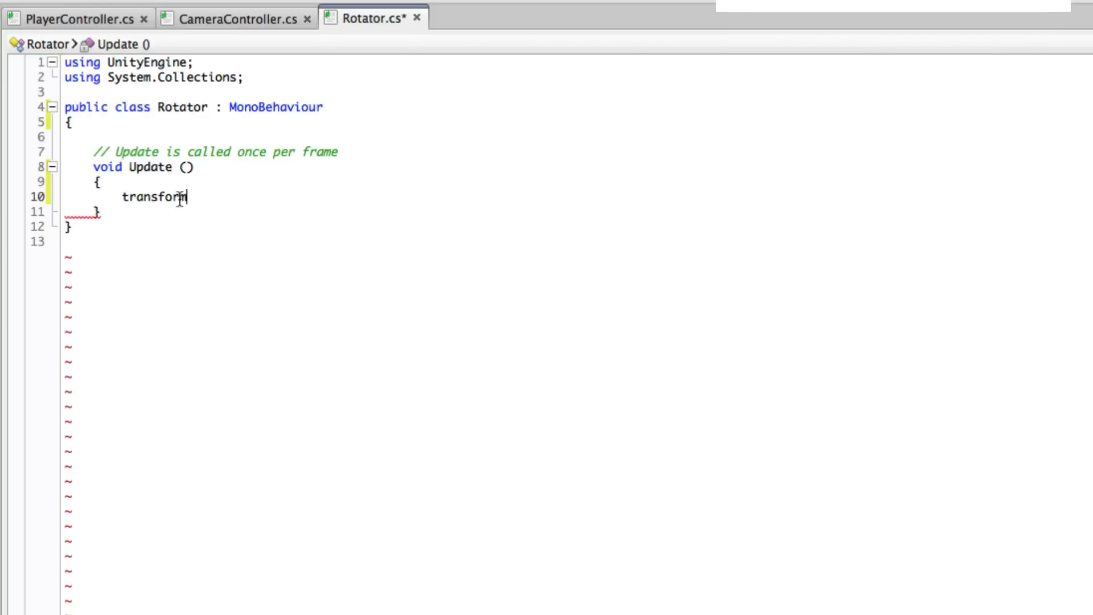
double_click(154, 197)
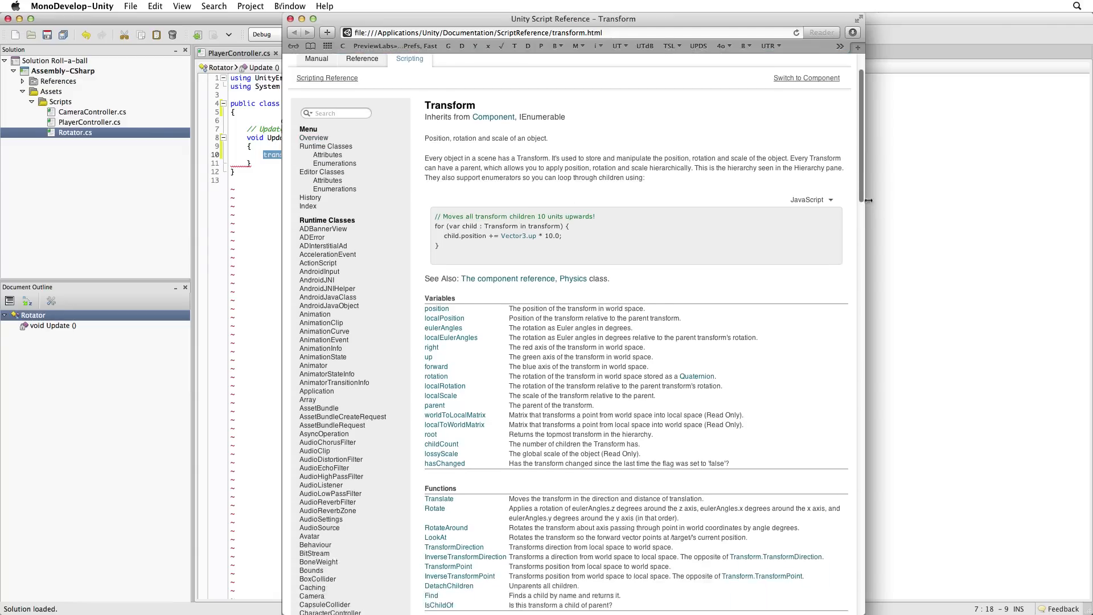
- View the Transform.Rotate reference page with its examples shown in C#
scroll(down, 3)
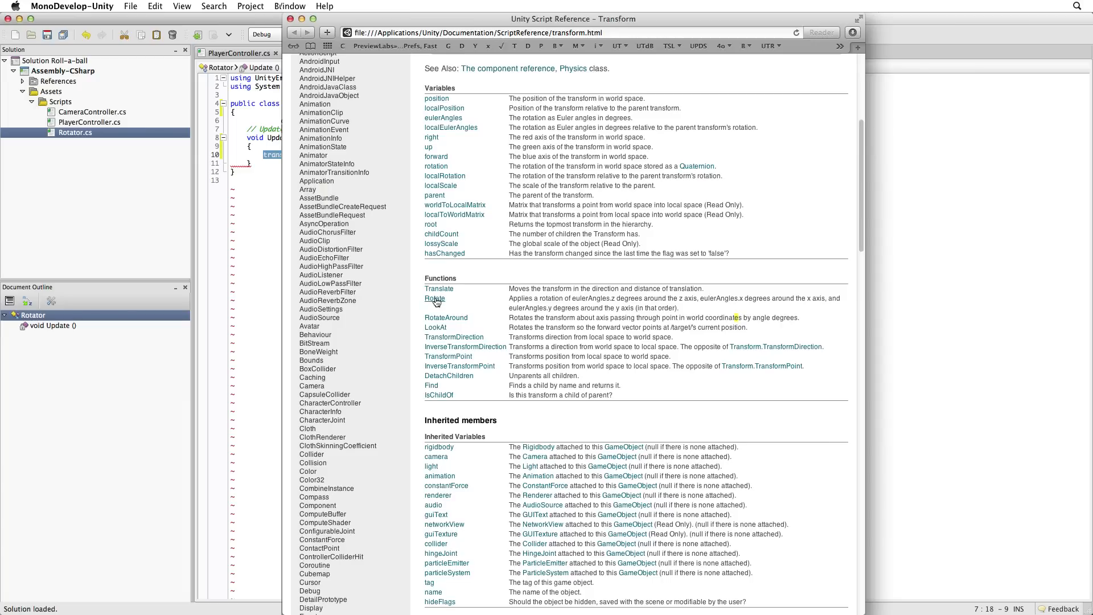
click(435, 298)
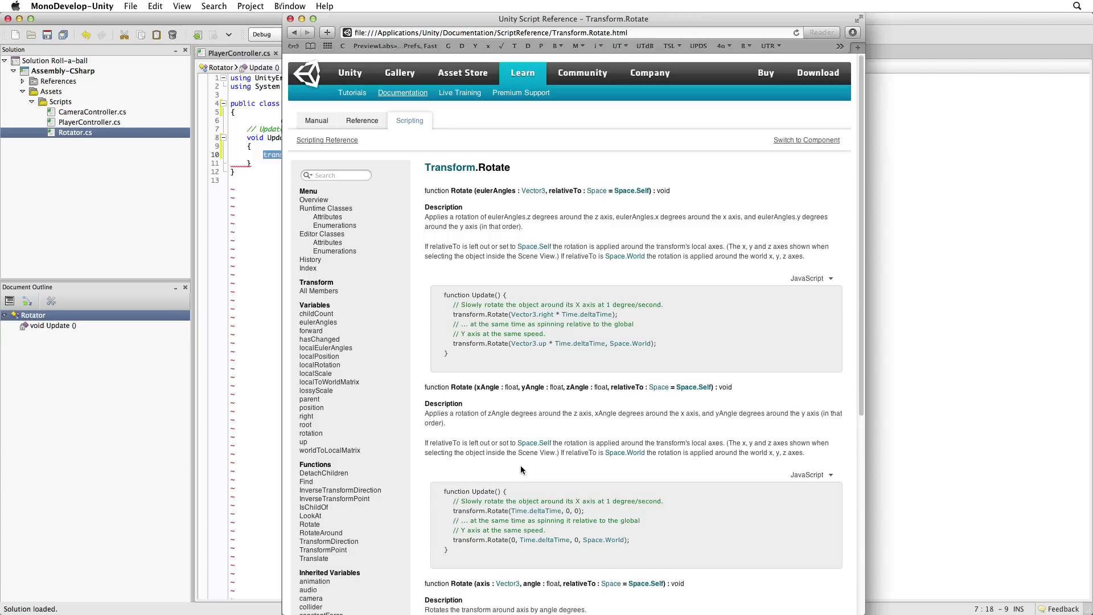
mouse_move(540, 402)
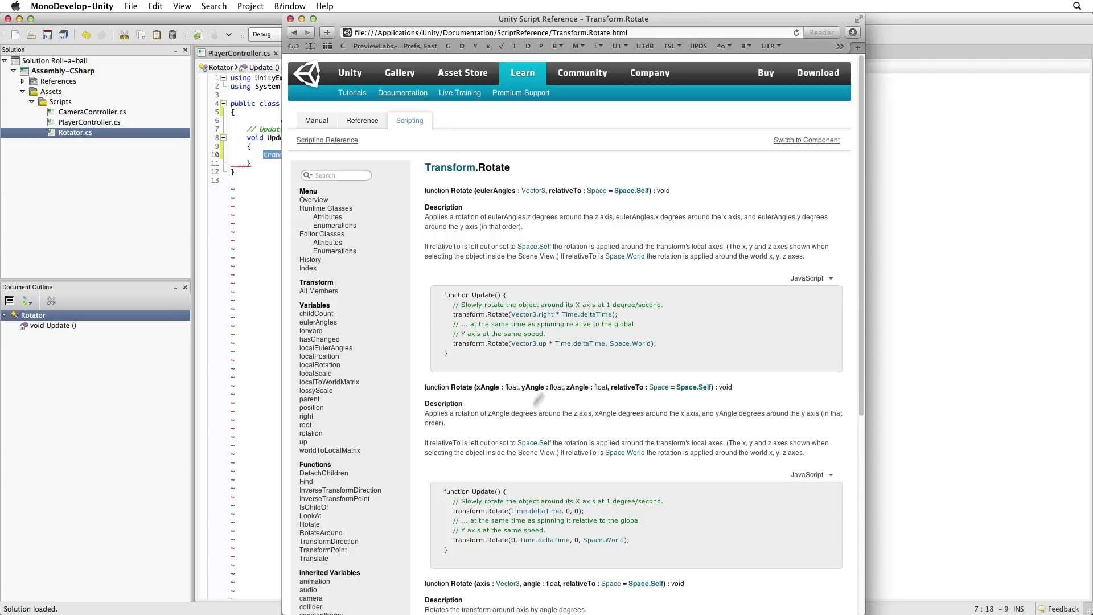
click(811, 277)
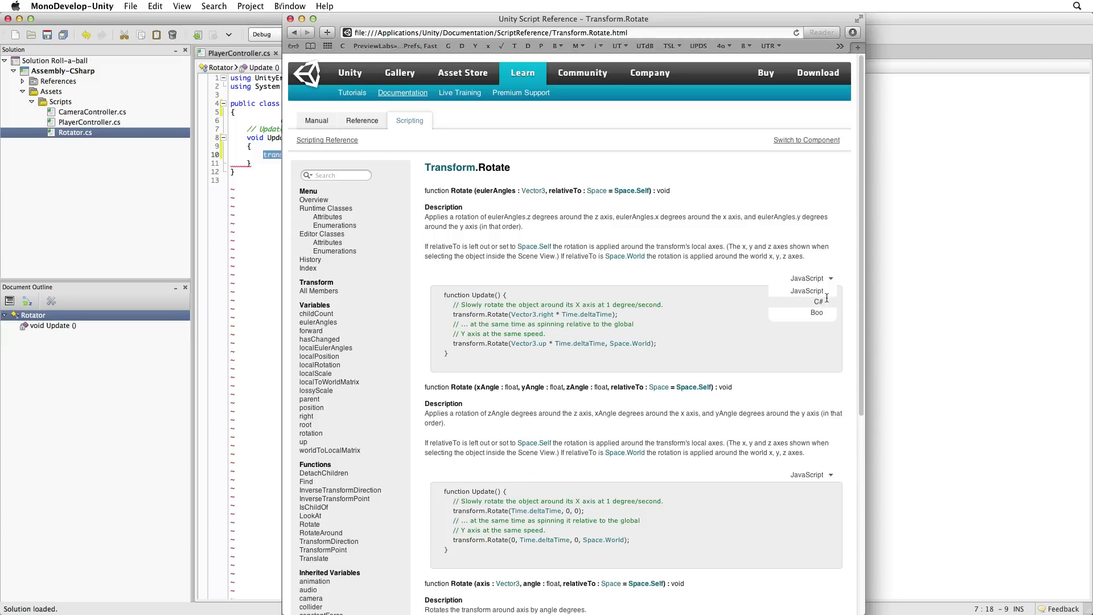
click(819, 300)
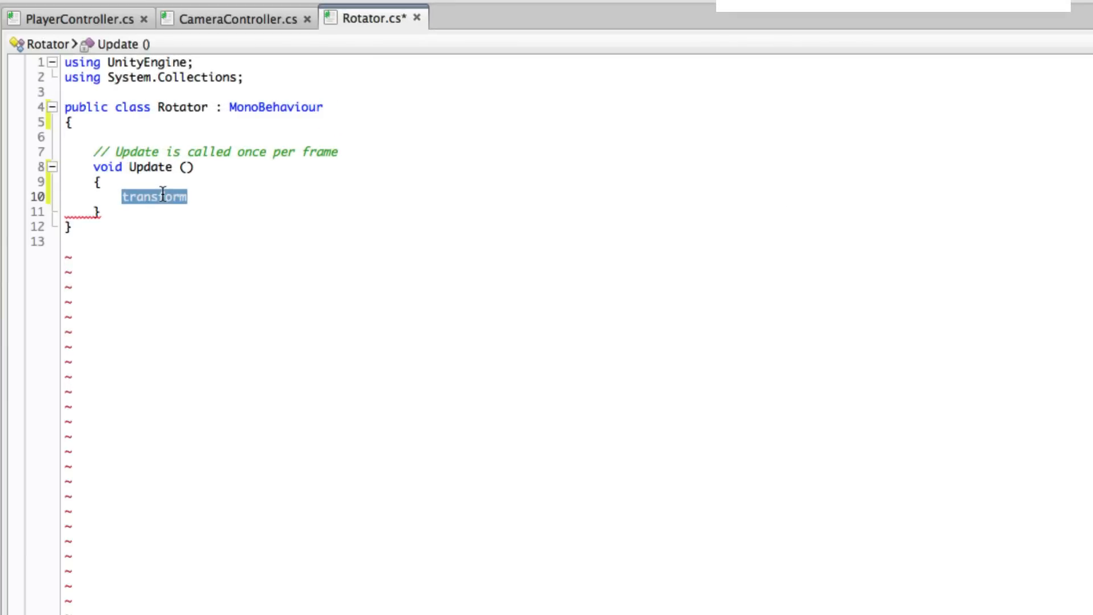
- Complete the line transform.Rotate(new Vector3(15, 30, 45) * Time.deltaTime); in Update
click(214, 200)
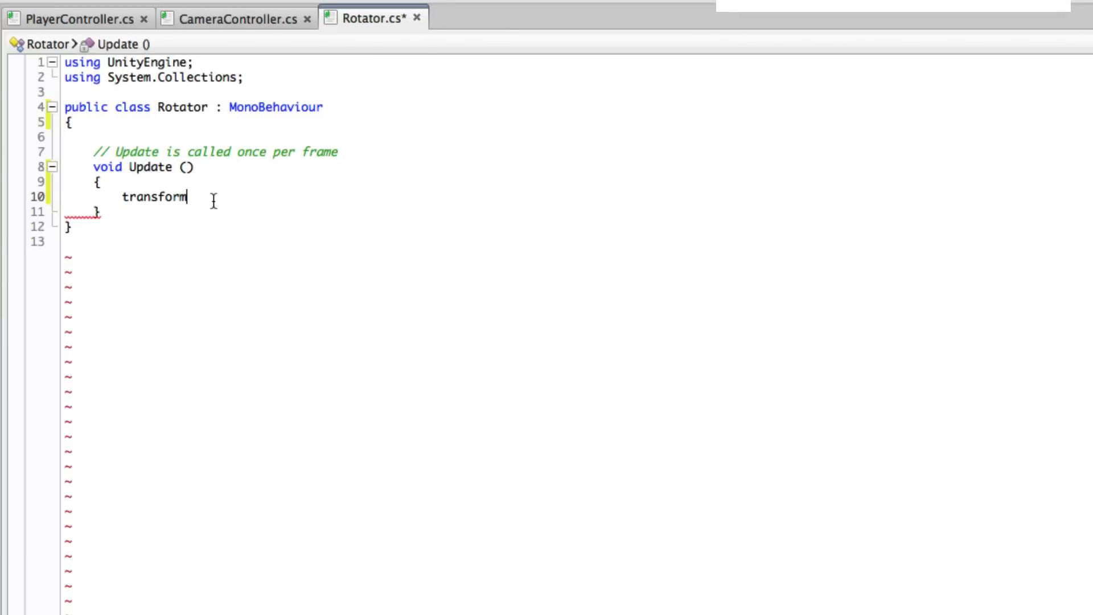
text(.)
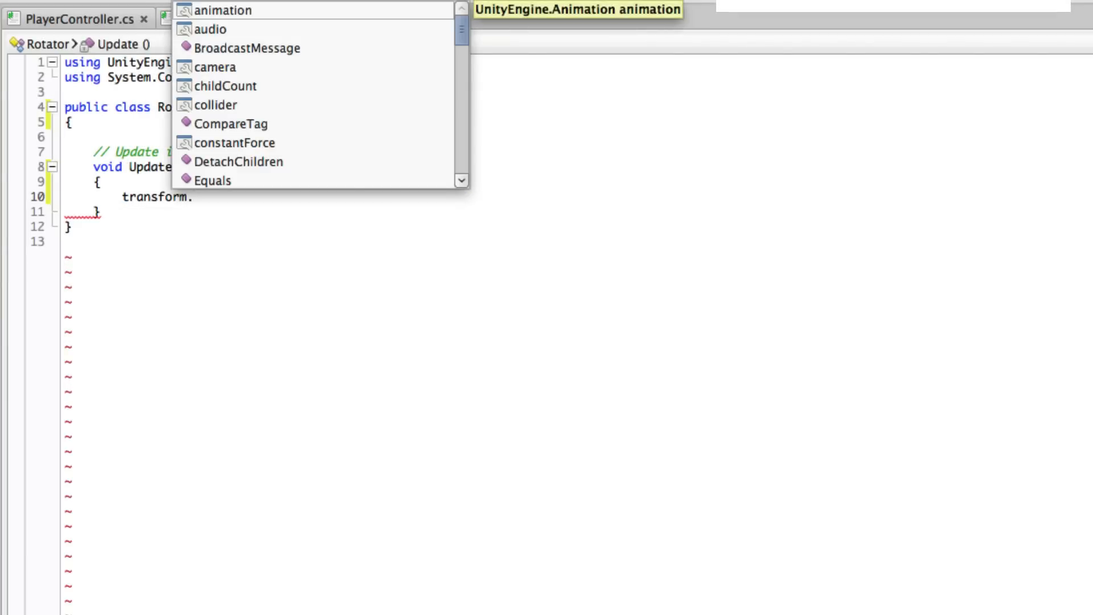
text(Rotate)
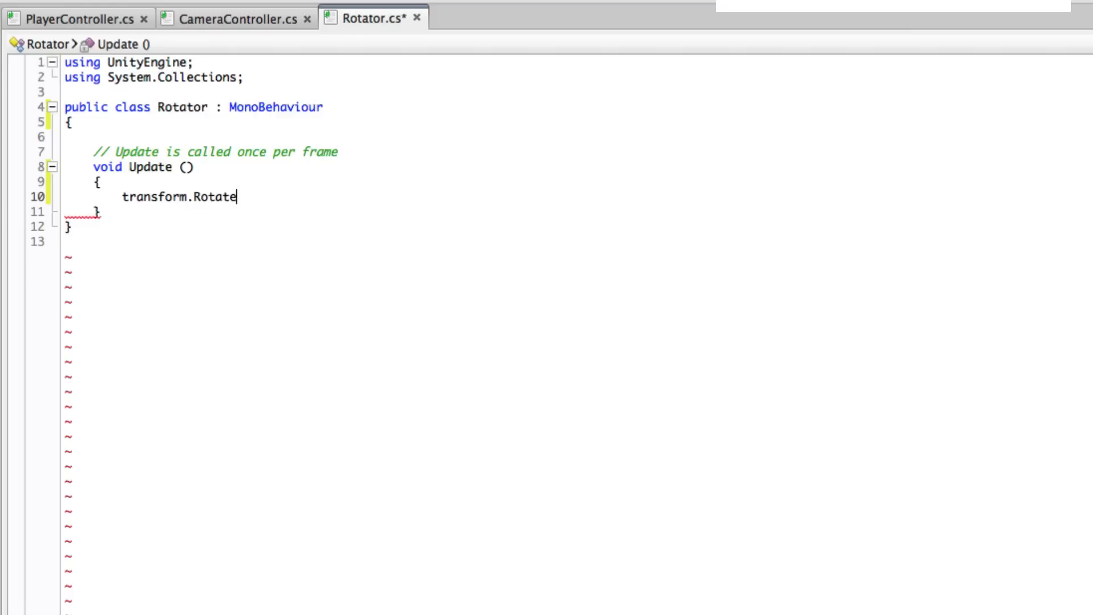
text((new Vector3(15)
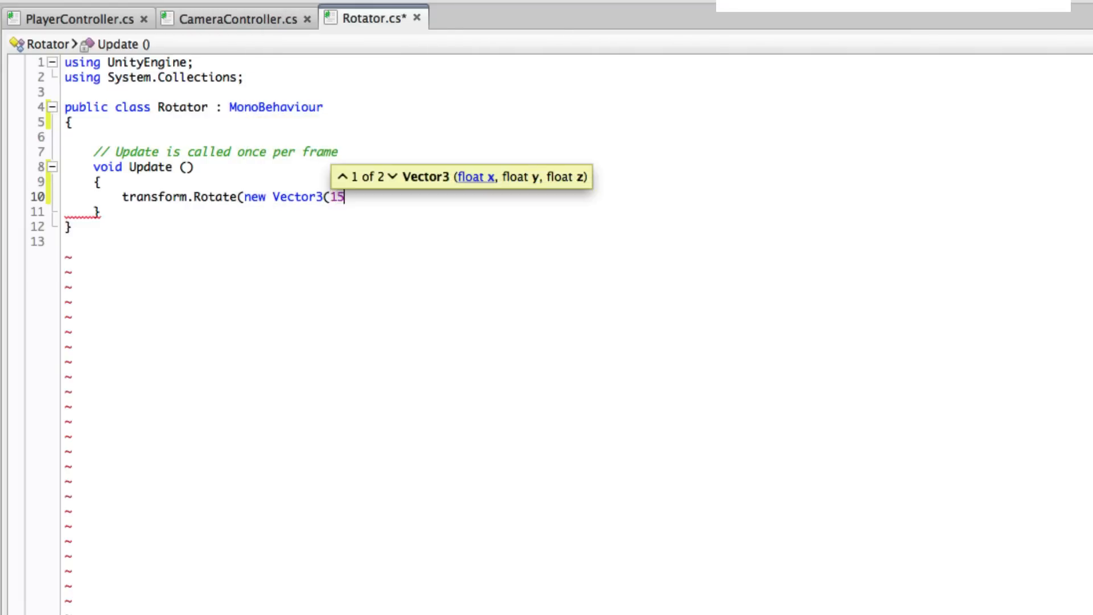
text(, 30, 45))
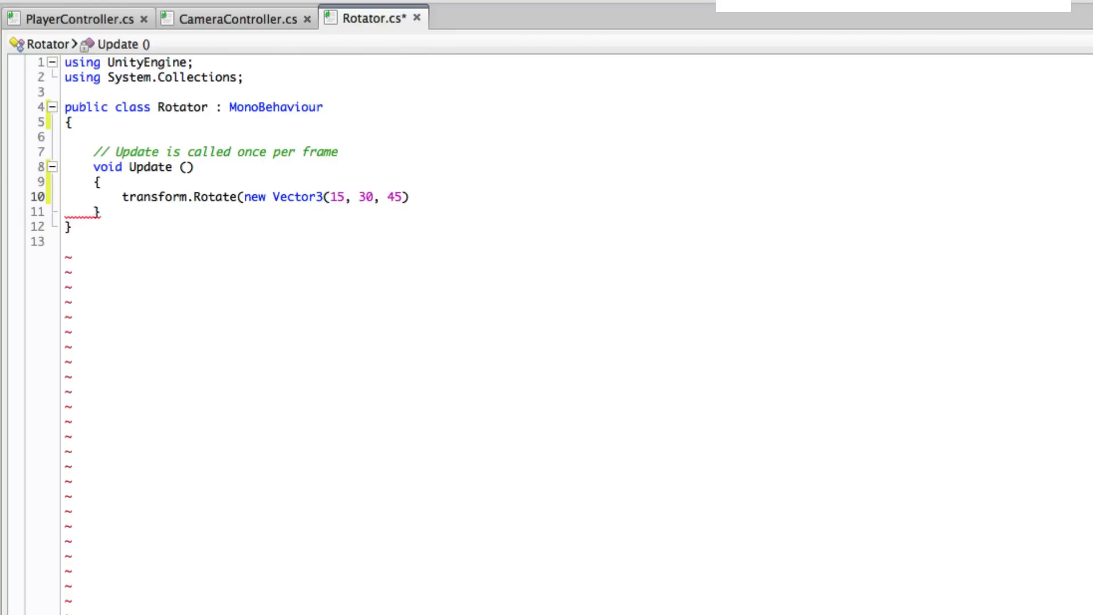
text(*)
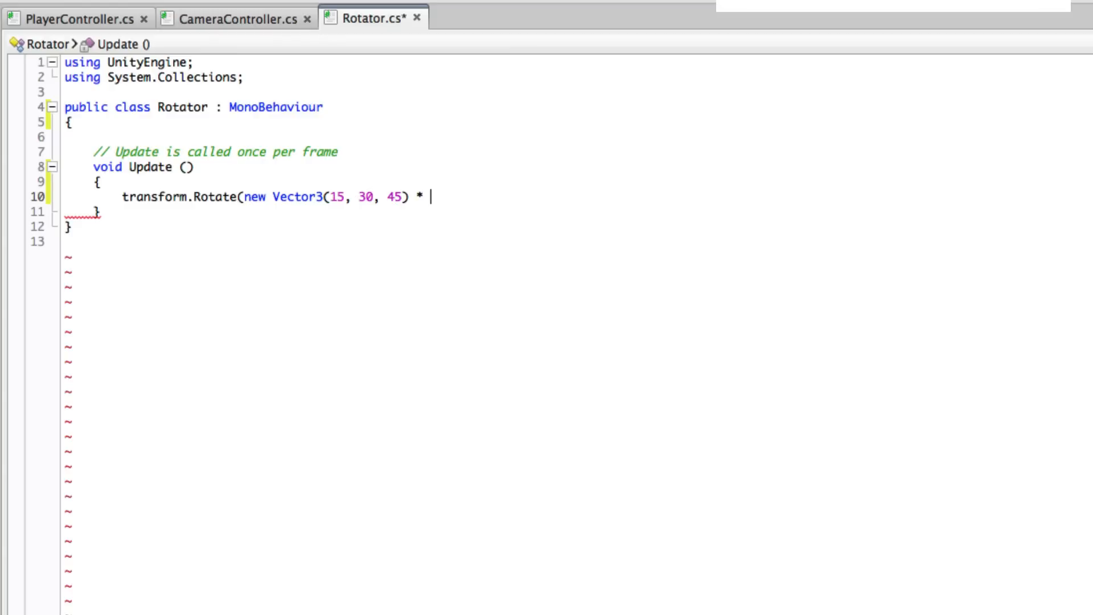
text(Time.deltaTime);)
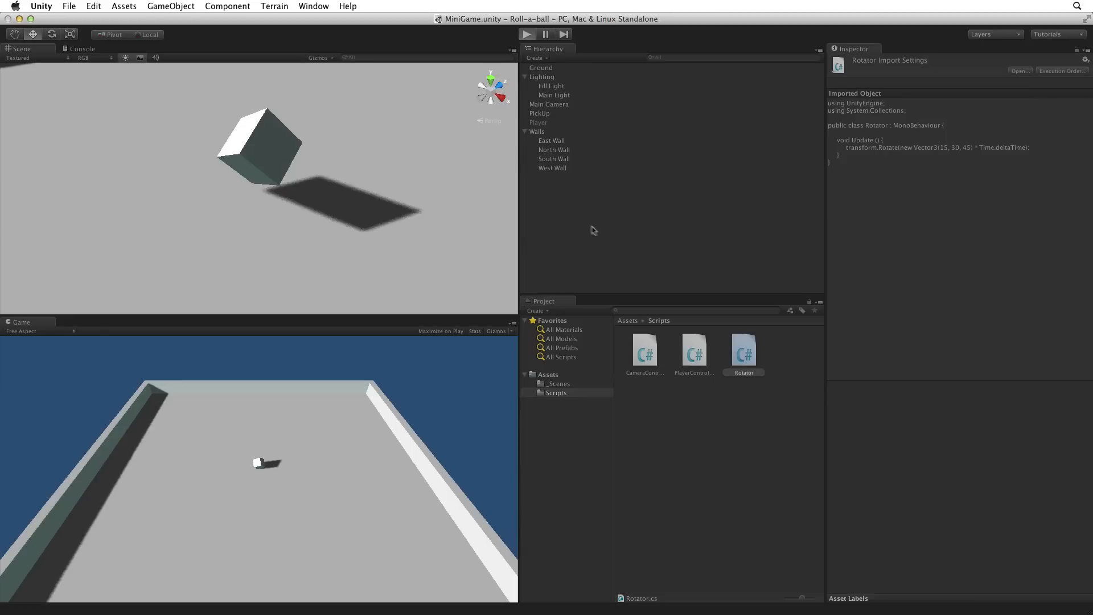
click(527, 33)
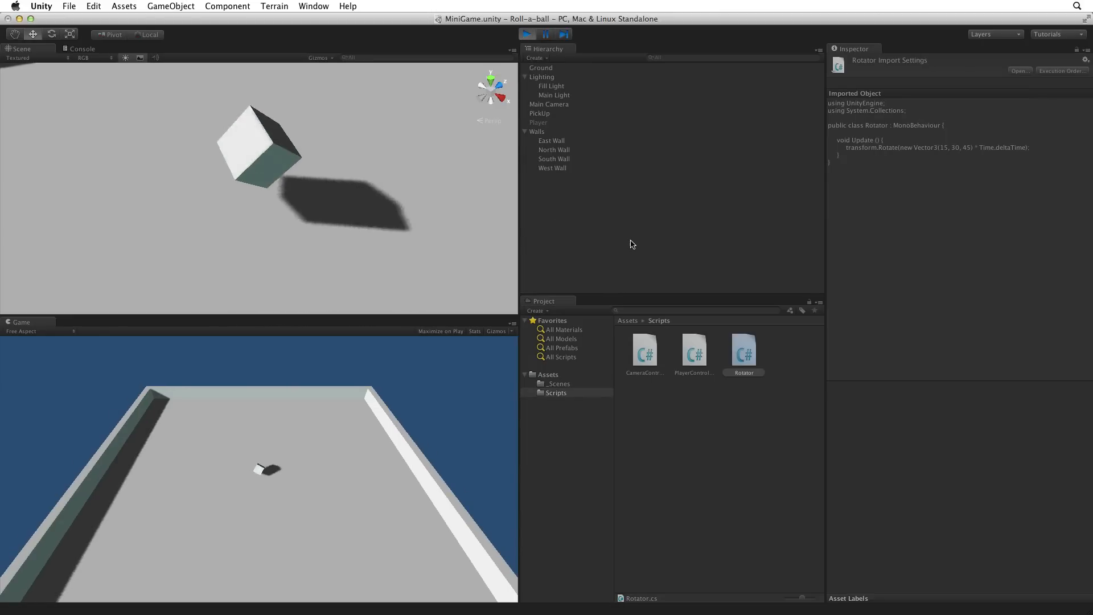
click(527, 33)
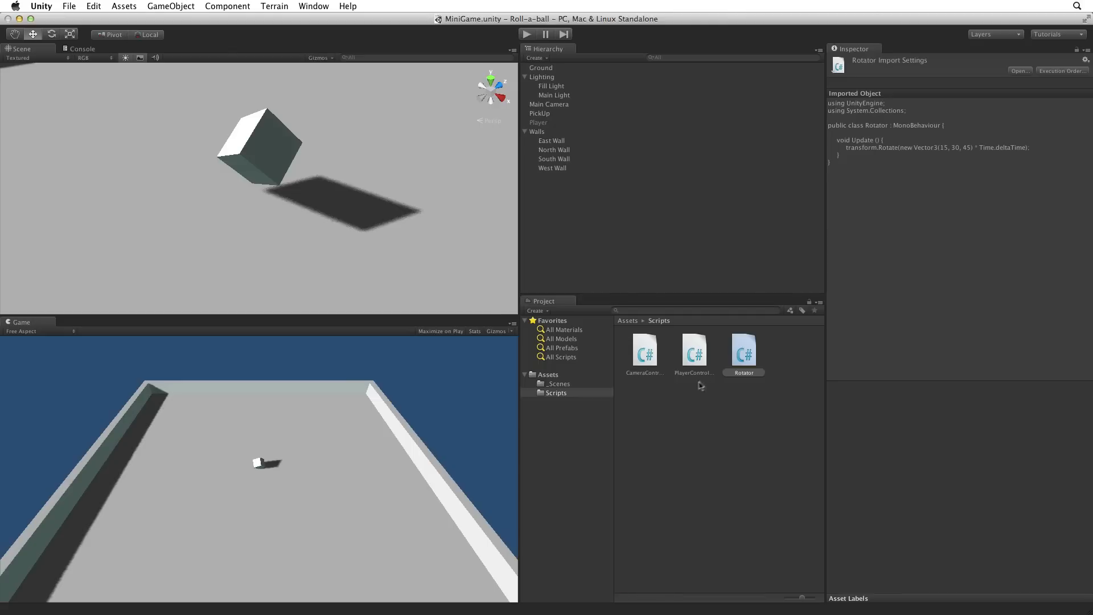
click(547, 375)
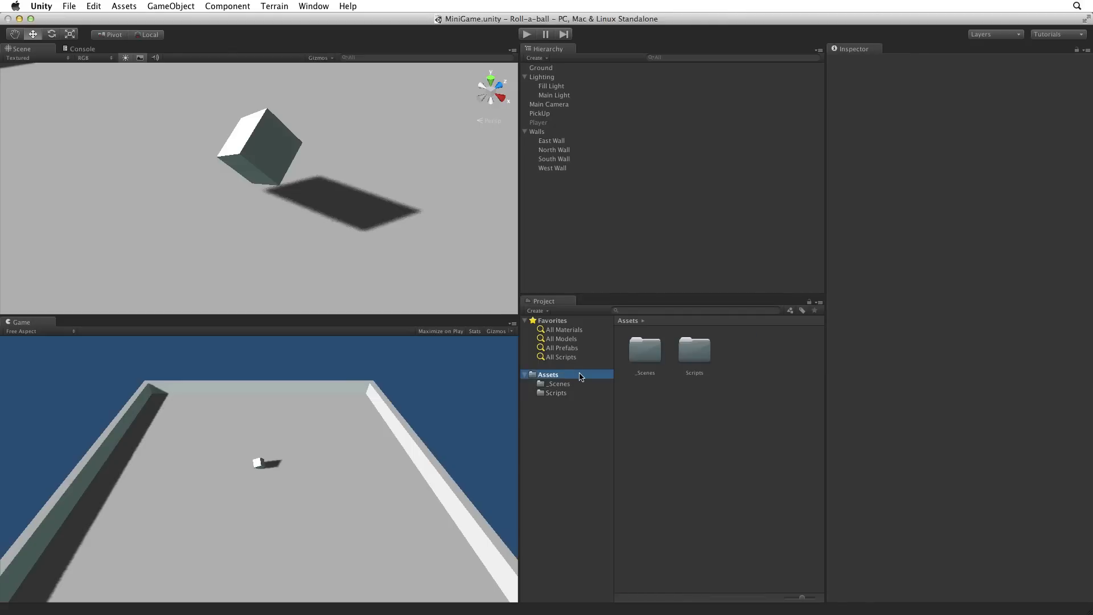
click(536, 310)
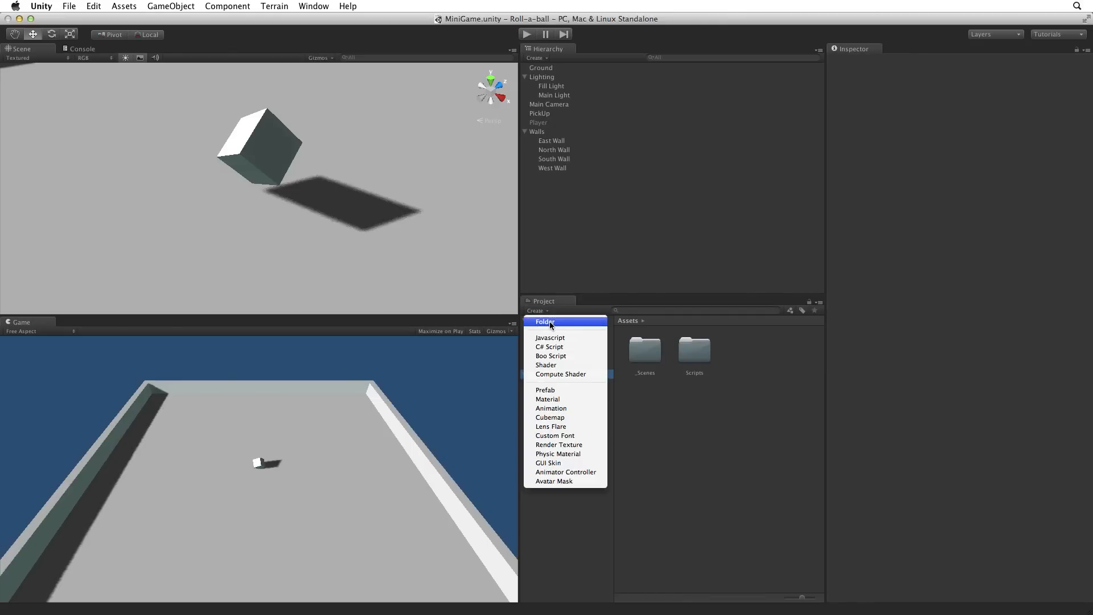
click(546, 320)
text(Prefabs)
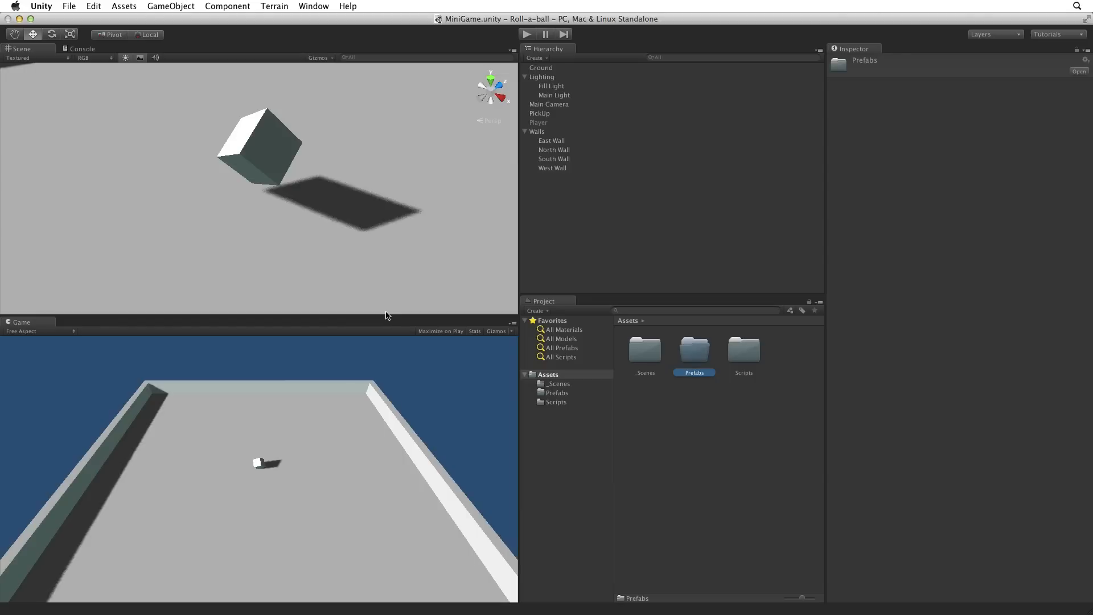
click(539, 112)
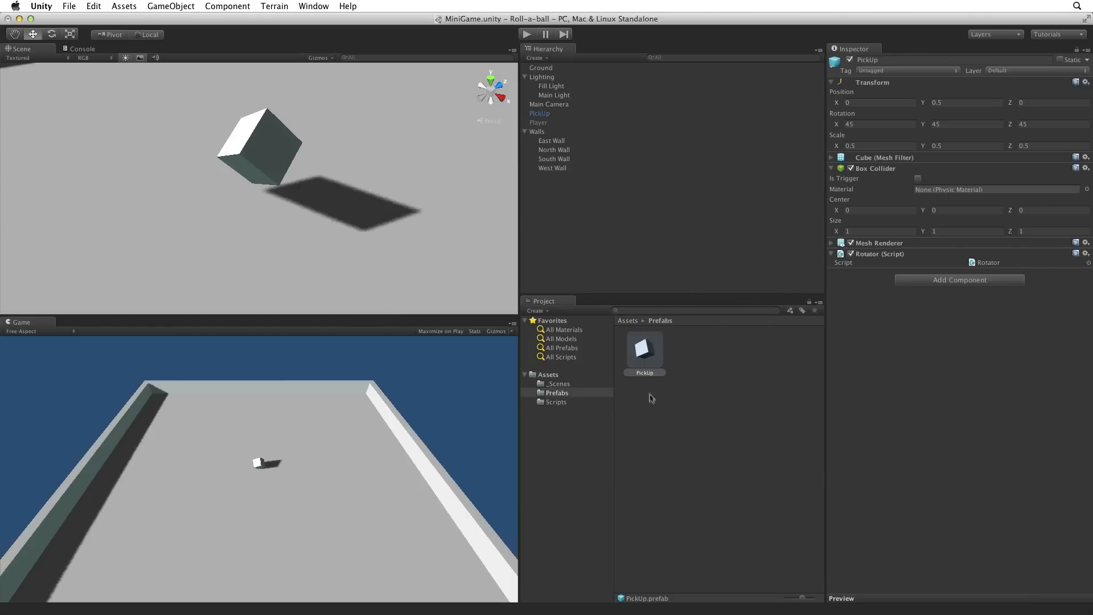
mouse_move(642, 427)
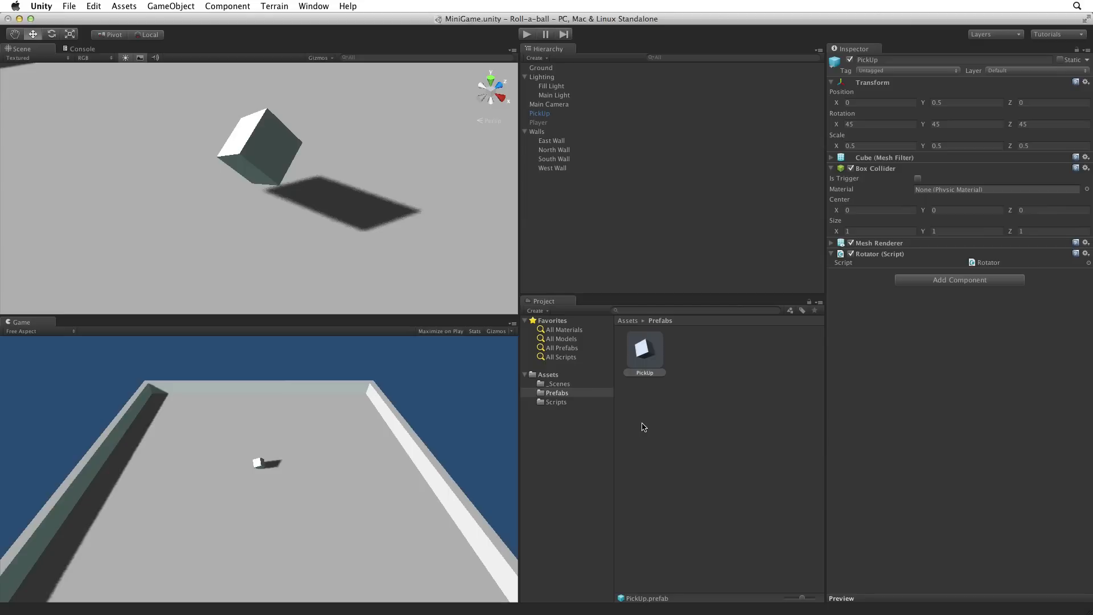
click(170, 5)
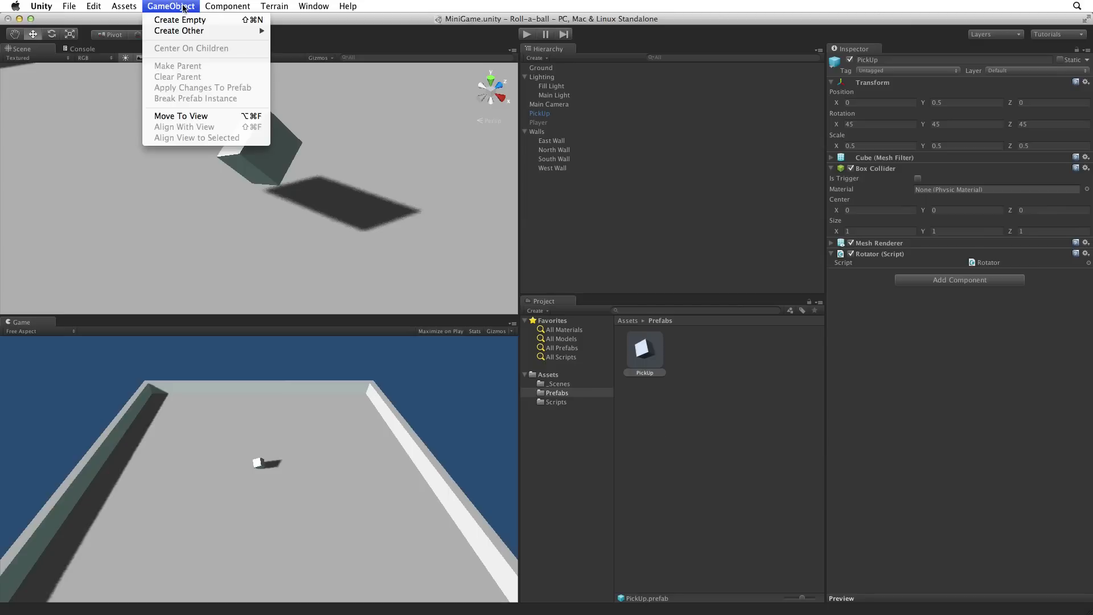
- Create an empty PickUps object at the origin and make the PickUp cube its child
click(180, 19)
text(PickUps)
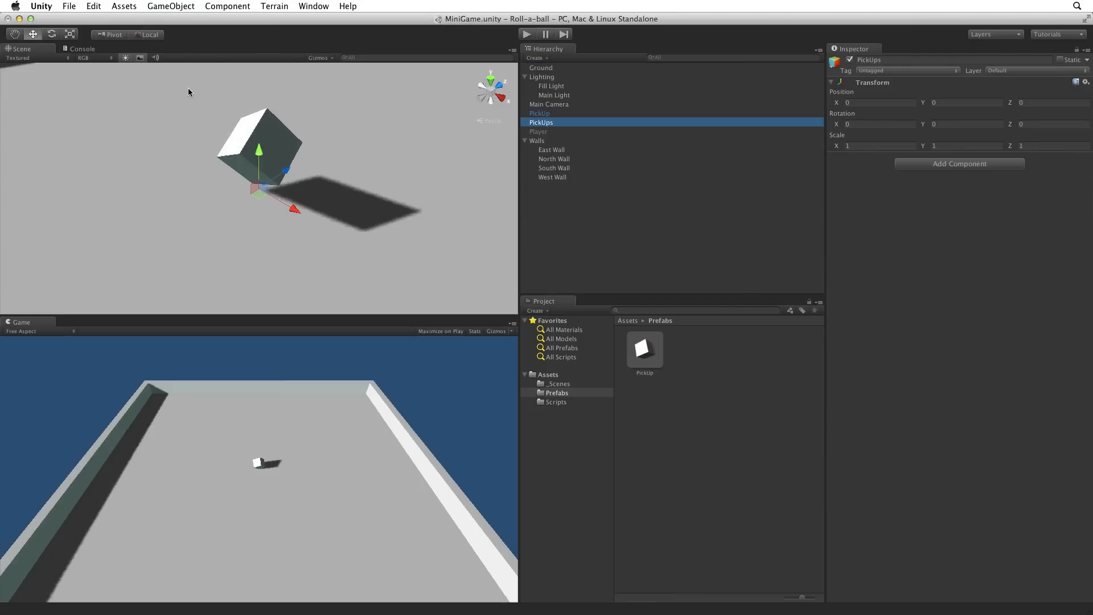
click(1085, 82)
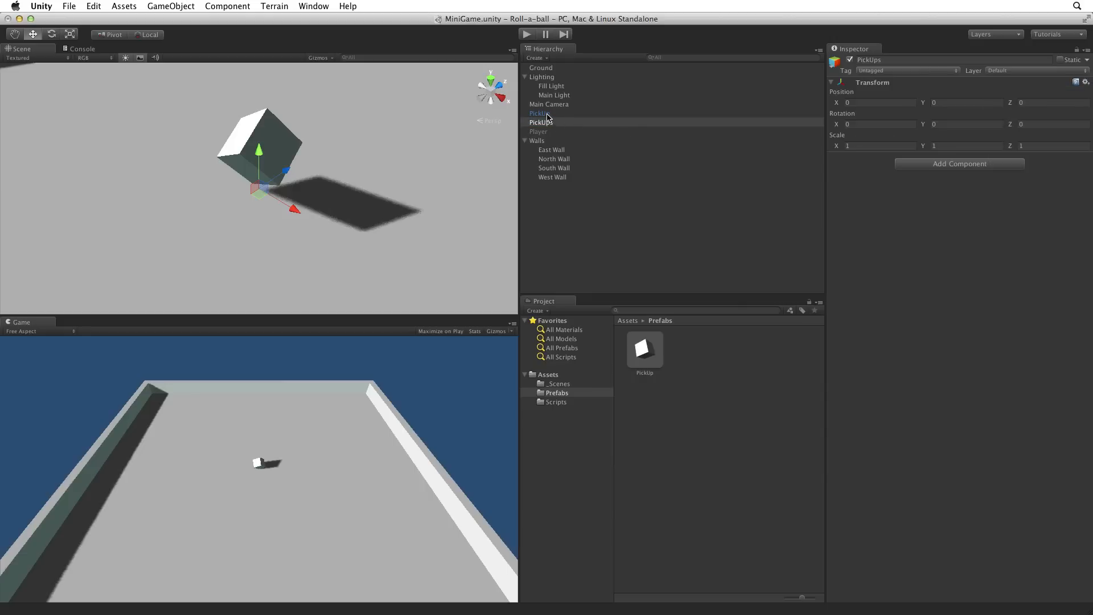
click(542, 113)
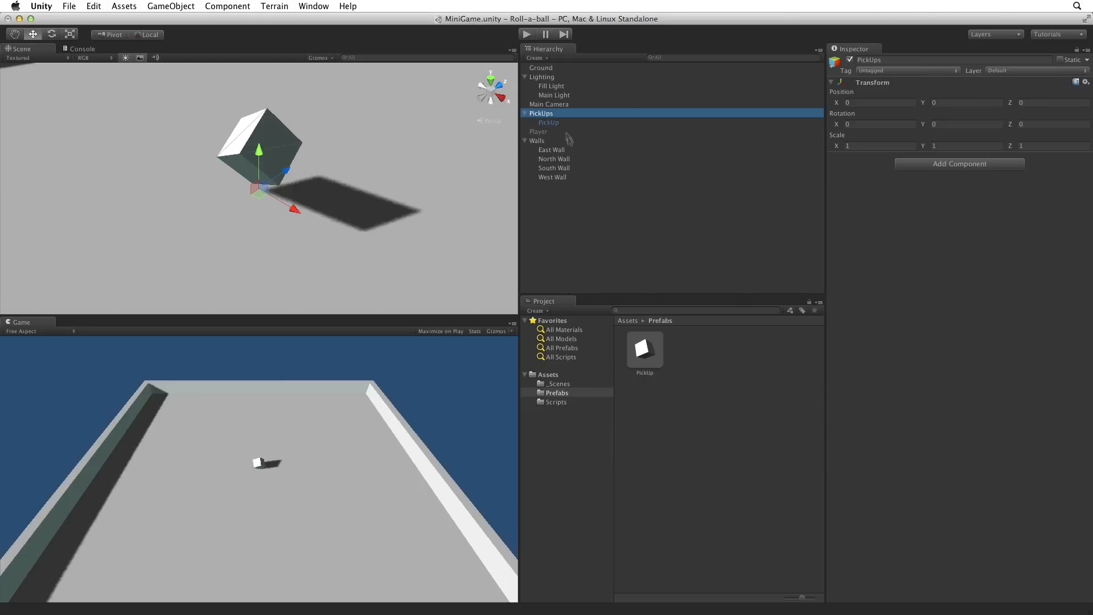
mouse_move(566, 131)
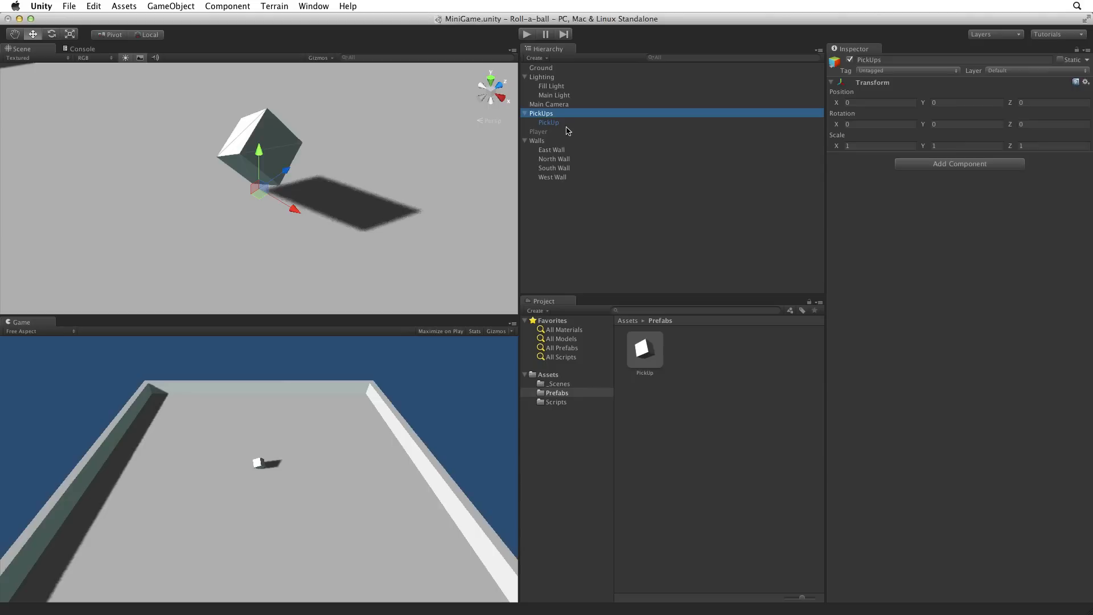
mouse_move(555, 125)
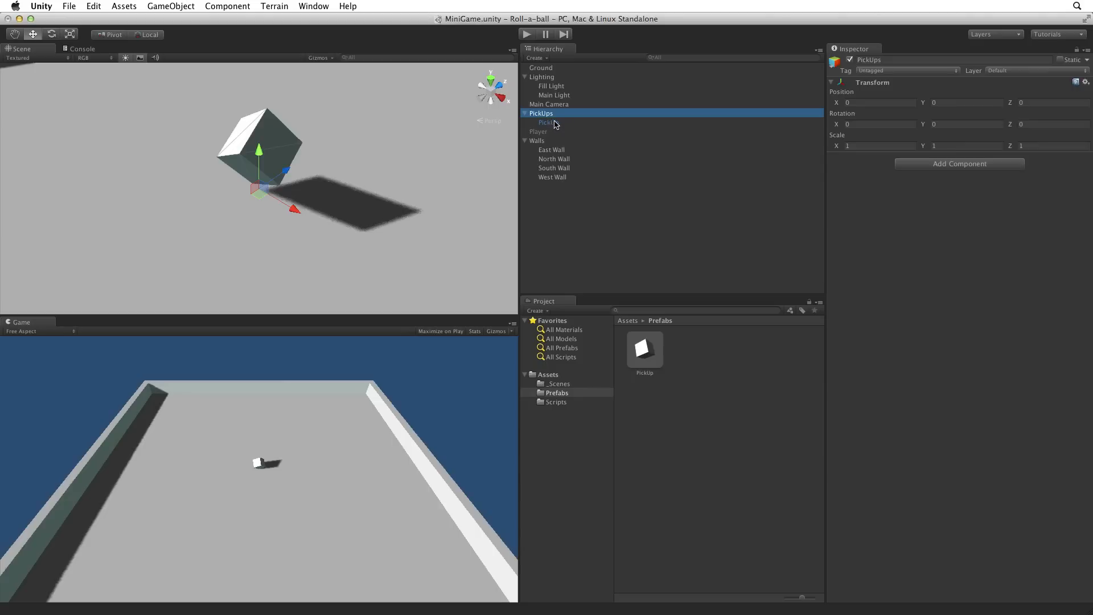
click(547, 121)
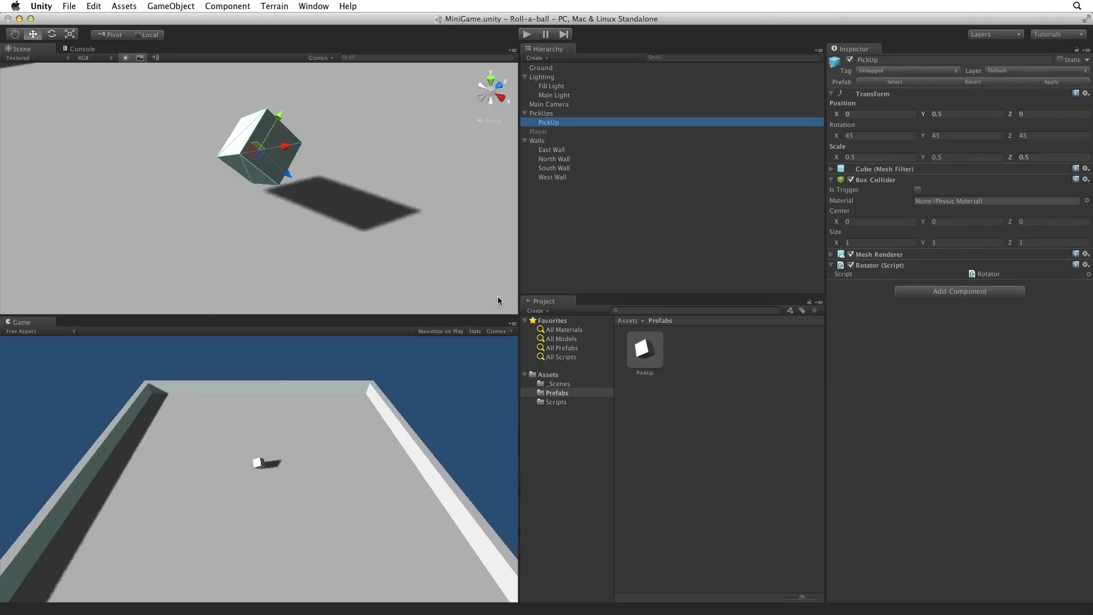
mouse_move(491, 81)
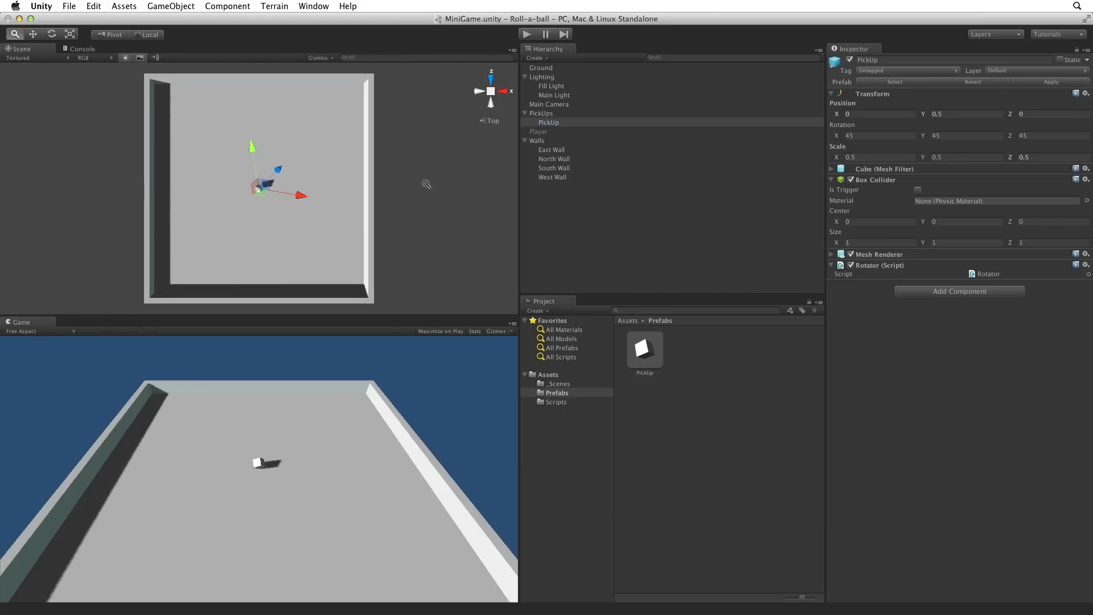
- Switch the Scene view to a top-down look at the play area with the Move tool active
click(548, 121)
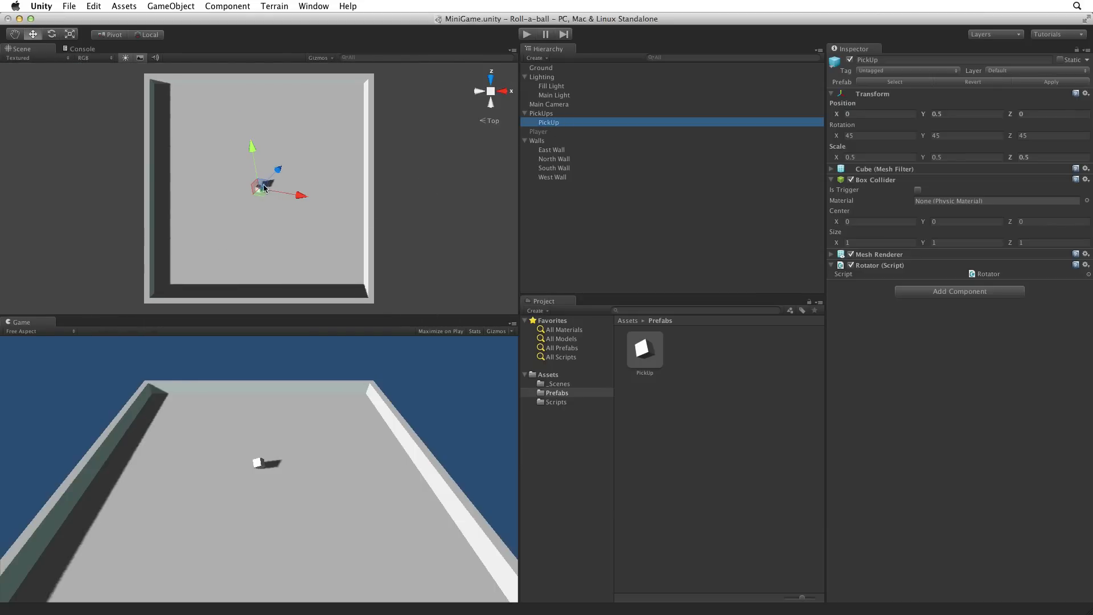
drag(263, 188, 293, 183)
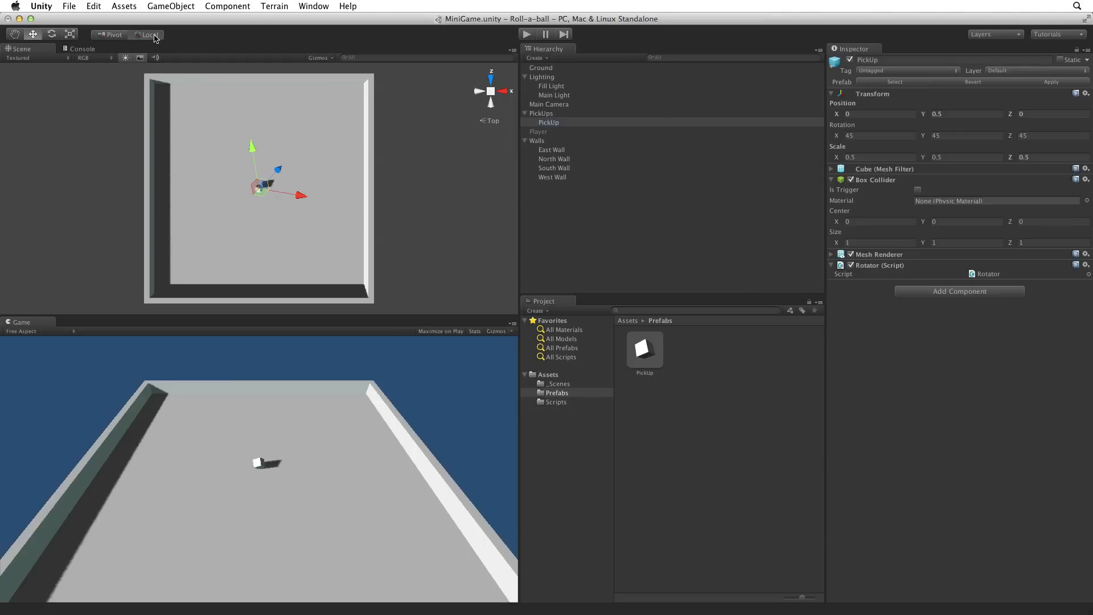
- With Global handles, drag the PickUp cube to about X 0.67, Z 4.51 near the arena's top
click(148, 34)
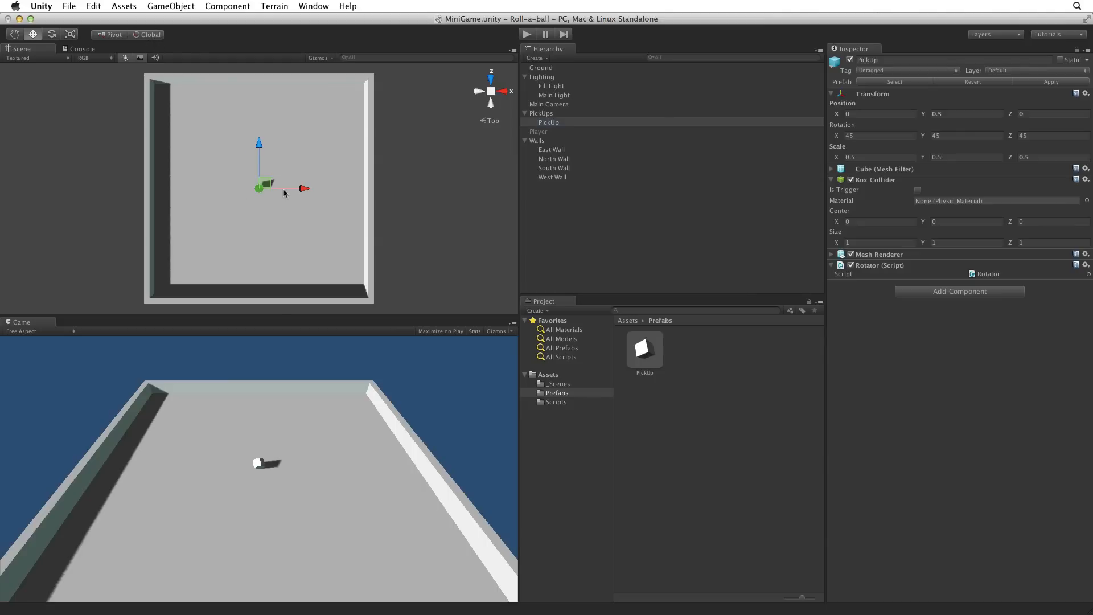
drag(264, 187, 278, 186)
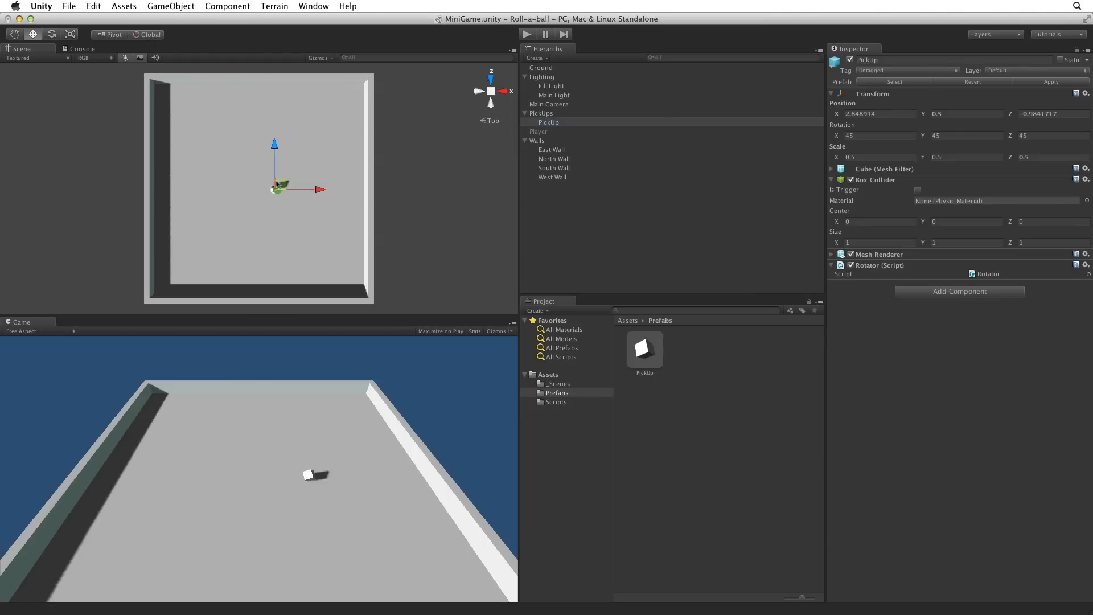
drag(279, 186, 248, 165)
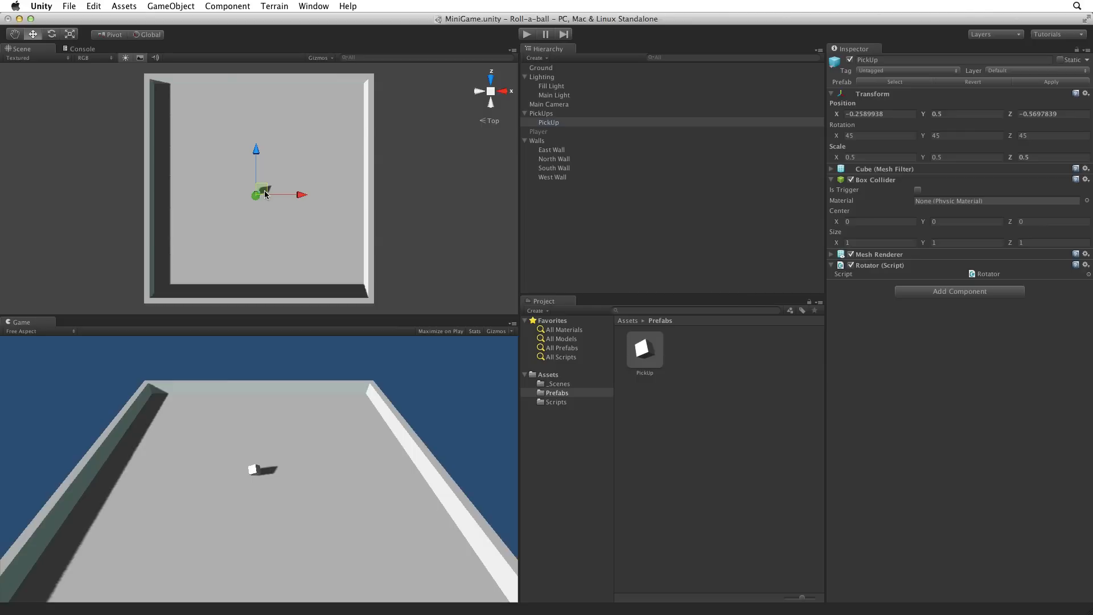
drag(263, 193, 272, 136)
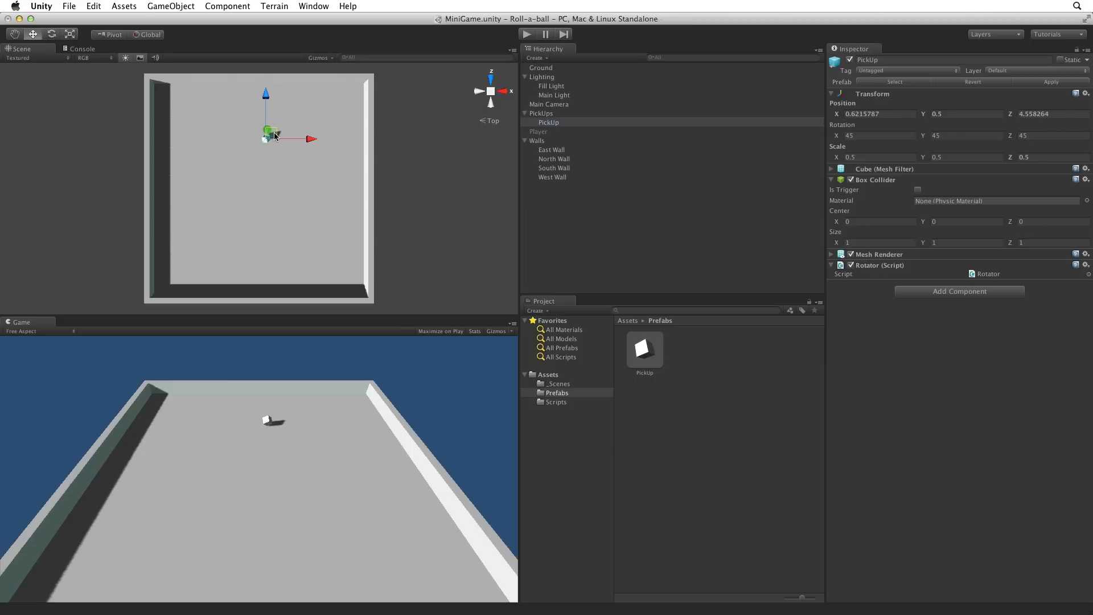
drag(268, 134, 265, 147)
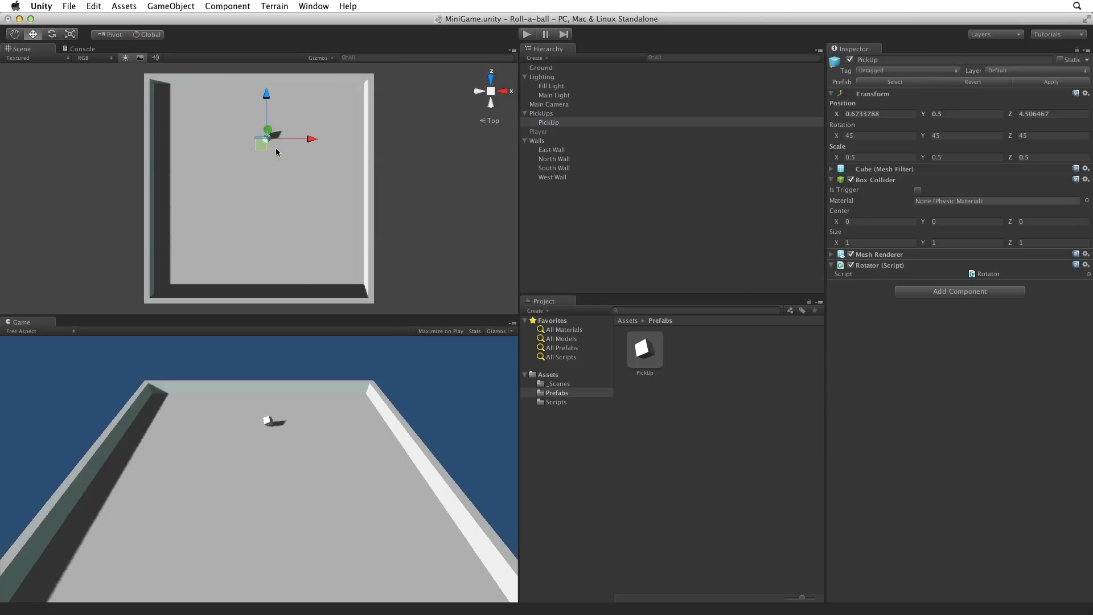
- Duplicate and place PickUp copies into a ring of twelve, then run the game to test
click(92, 6)
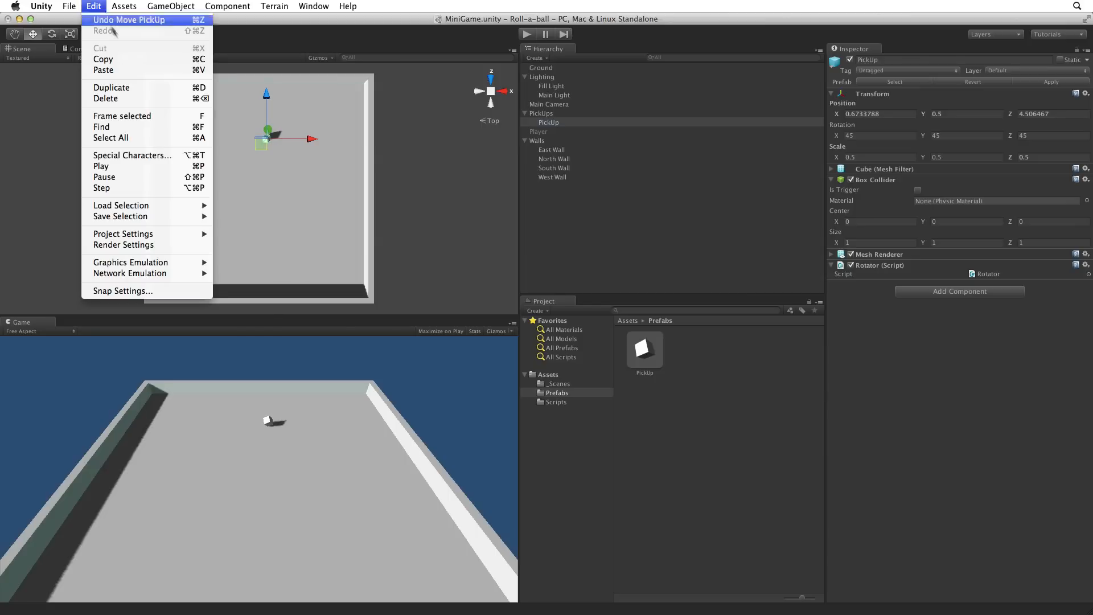
mouse_move(129, 88)
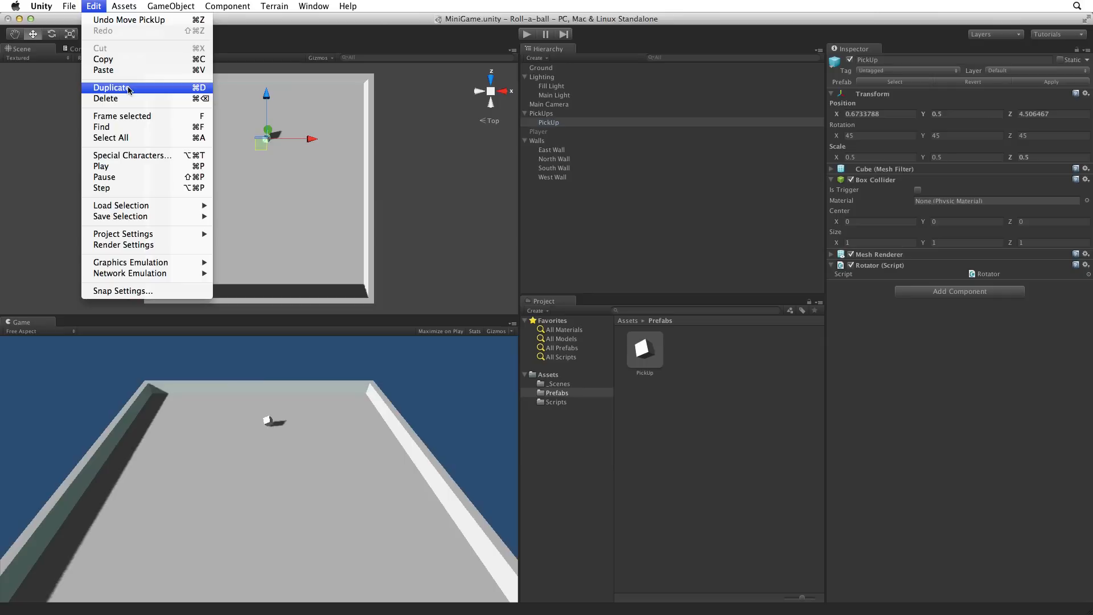
click(112, 88)
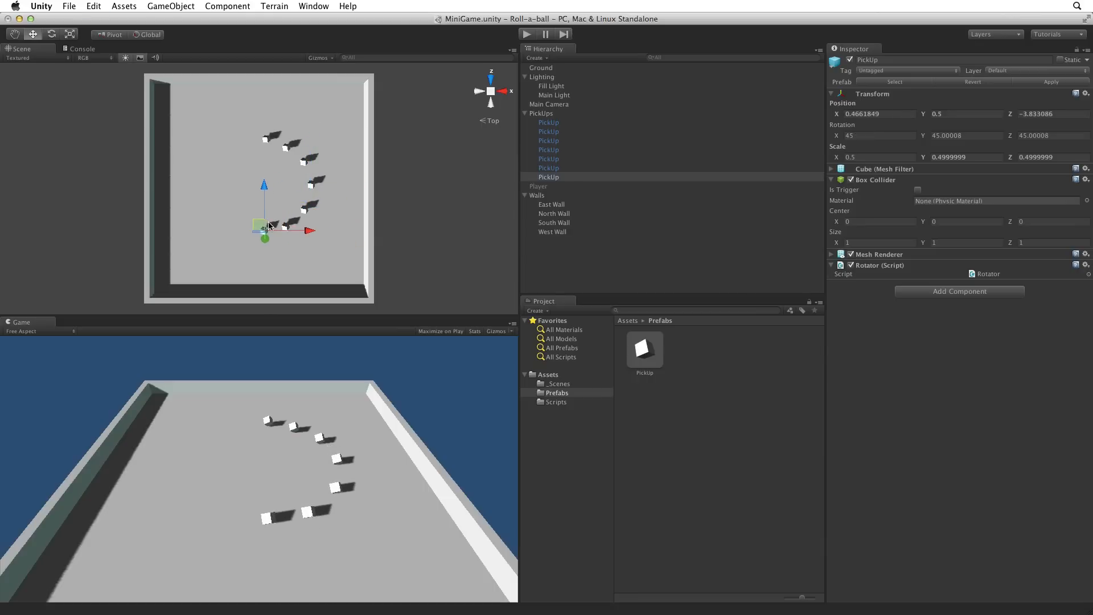
drag(263, 225, 246, 222)
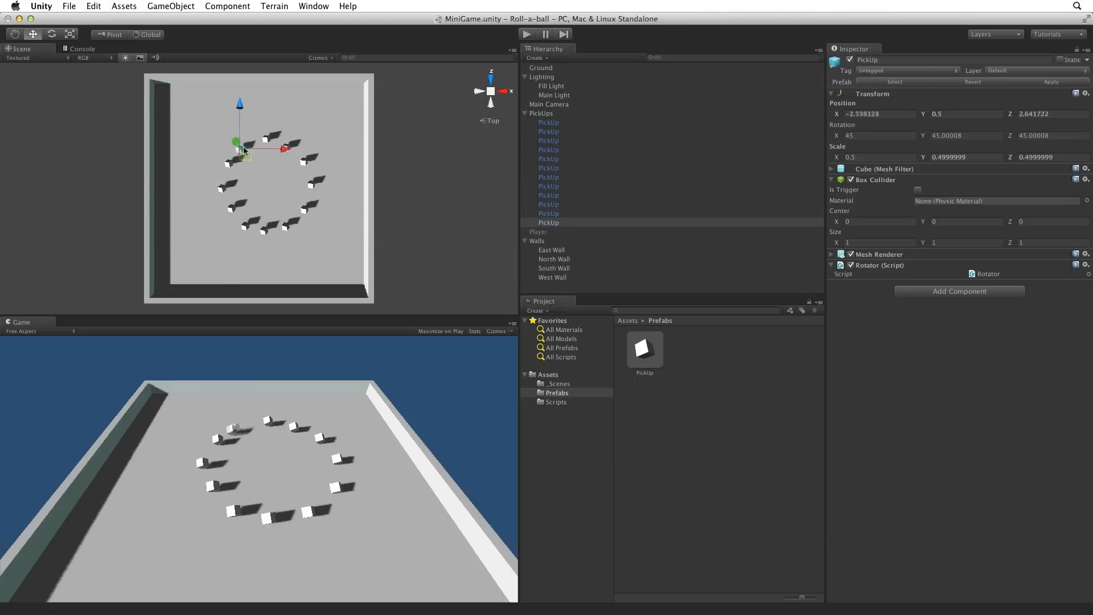
drag(237, 143, 251, 150)
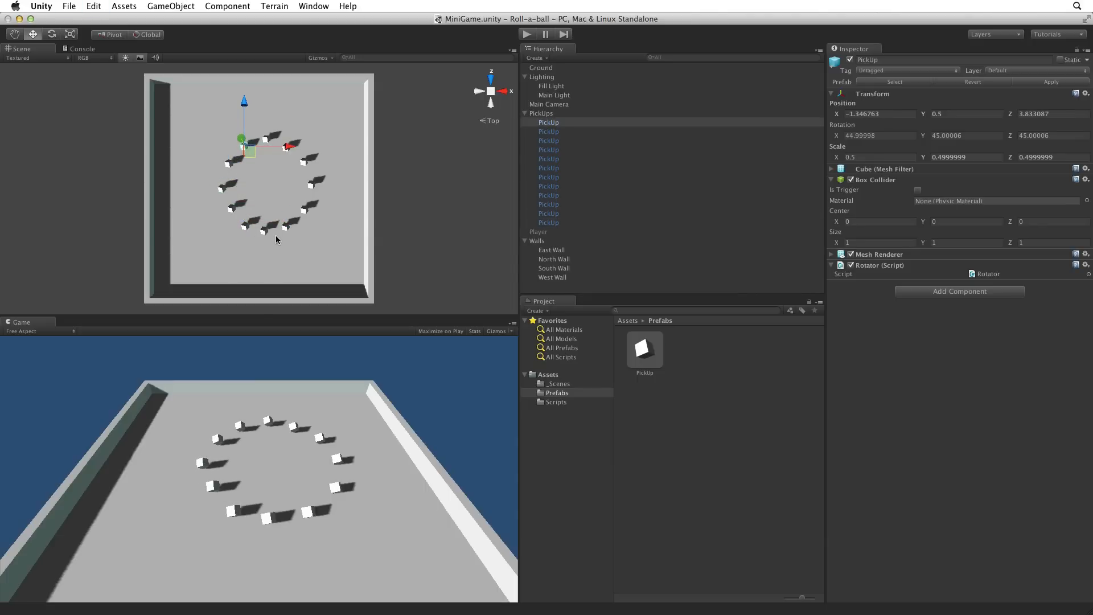
click(527, 33)
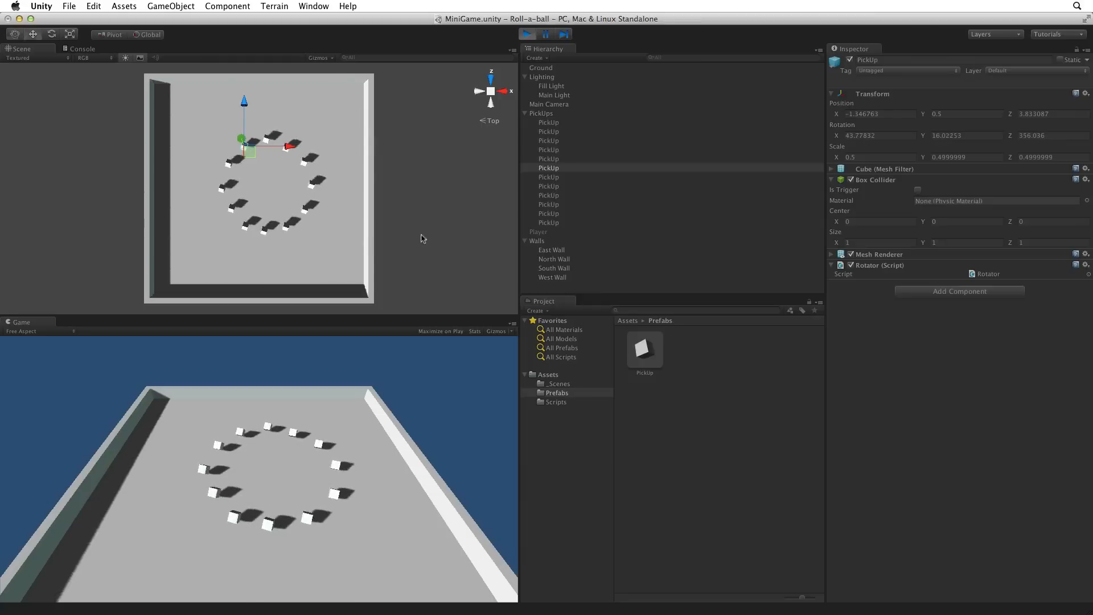